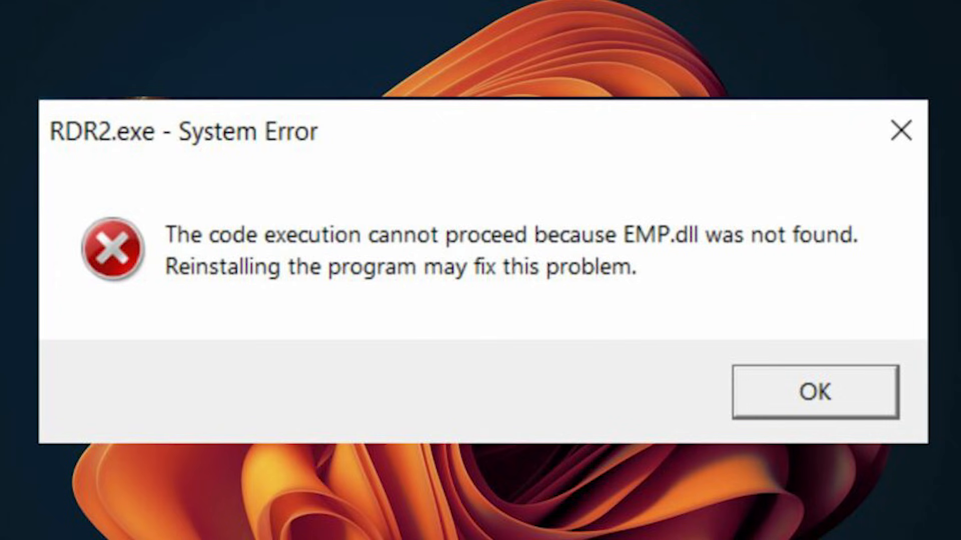
# - Download dxwebsetup.exe, the DirectX End-User Runtime Web Installer, keeping English selected
pyautogui.click(815, 393)
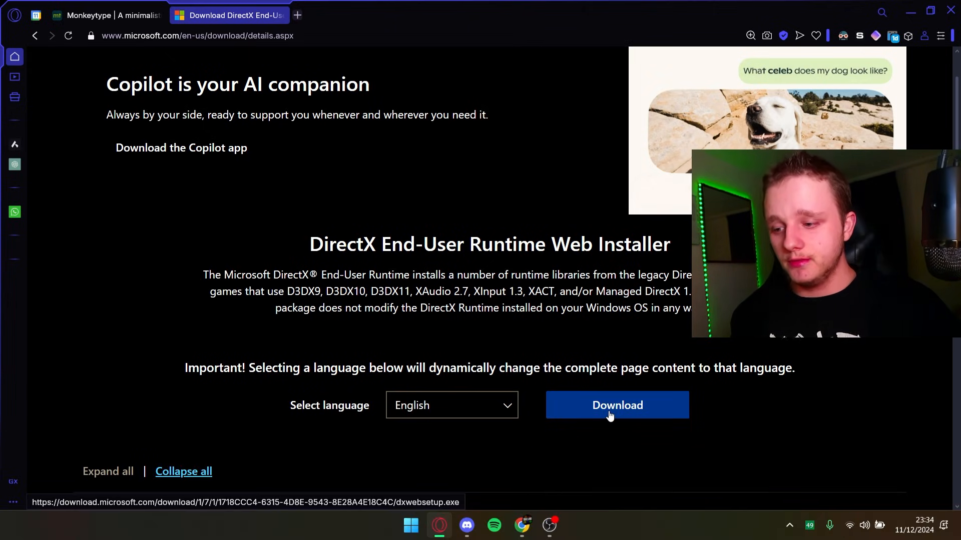
pyautogui.click(616, 406)
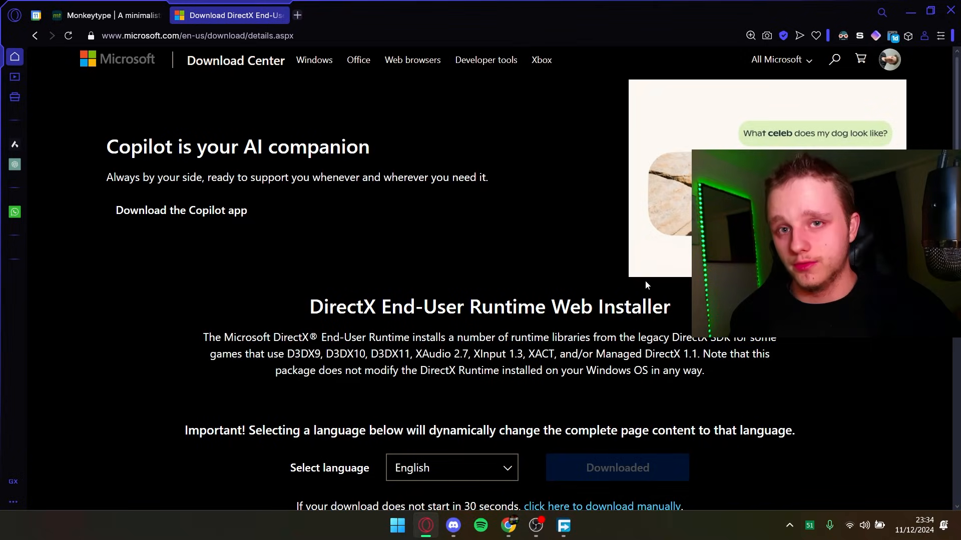
pyautogui.click(562, 526)
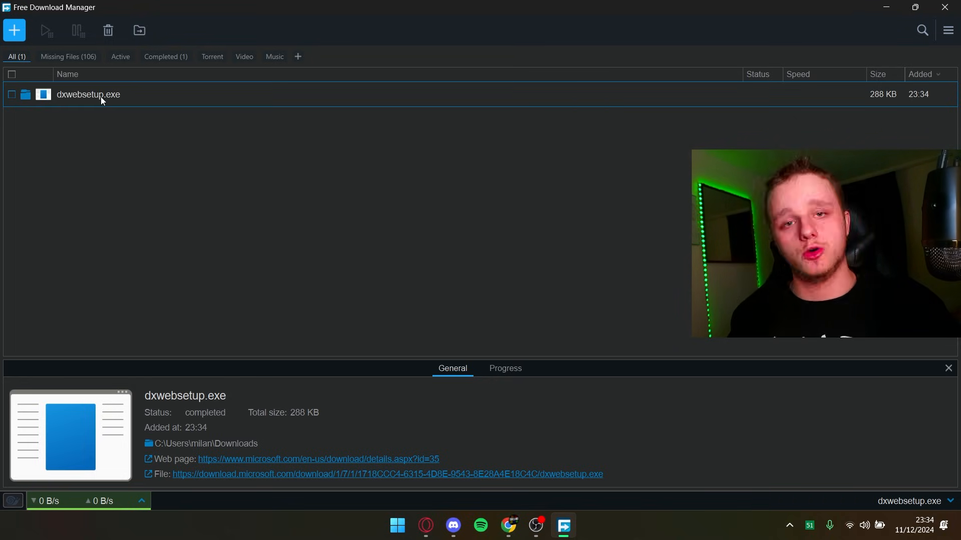
# - Run the downloaded dxwebsetup.exe from the Free Download Manager list
pyautogui.rightClick(88, 94)
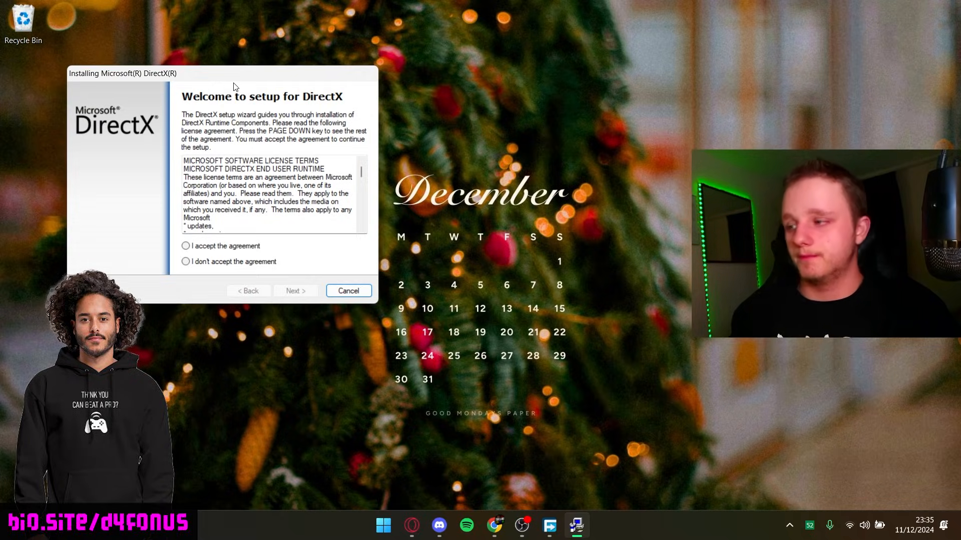
# - Accept the DirectX license, untick the Bing Bar offer, and begin component installation
pyautogui.moveTo(121, 73); pyautogui.dragTo(291, 101)
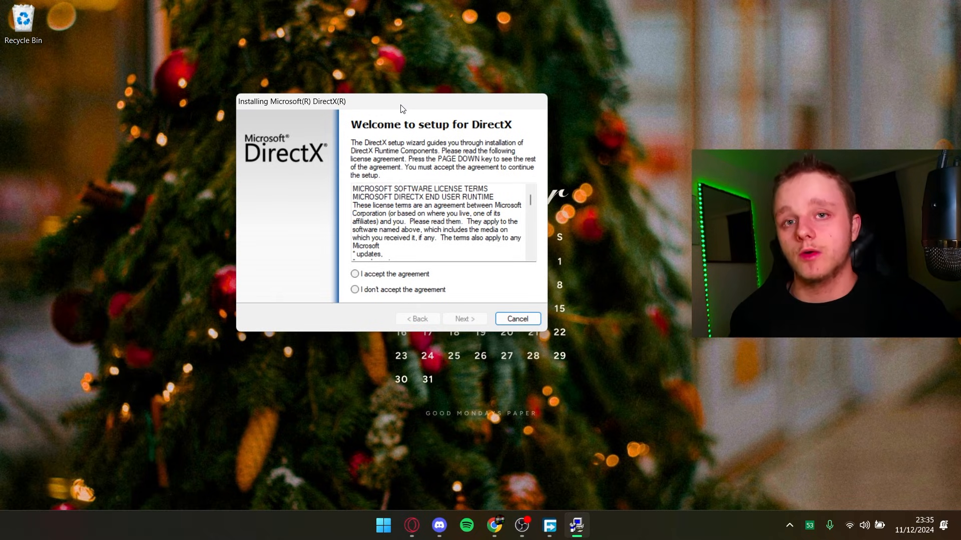
pyautogui.click(354, 275)
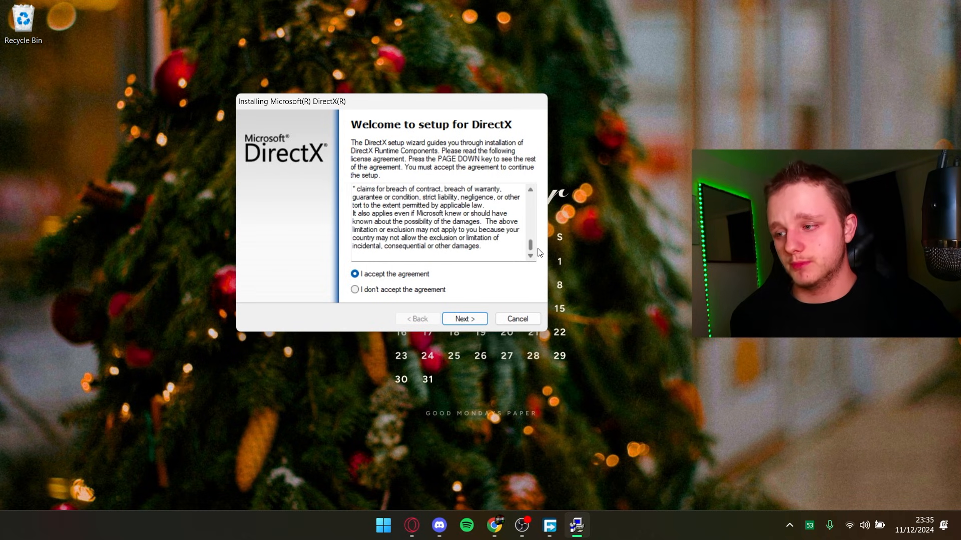
pyautogui.scroll(-3)
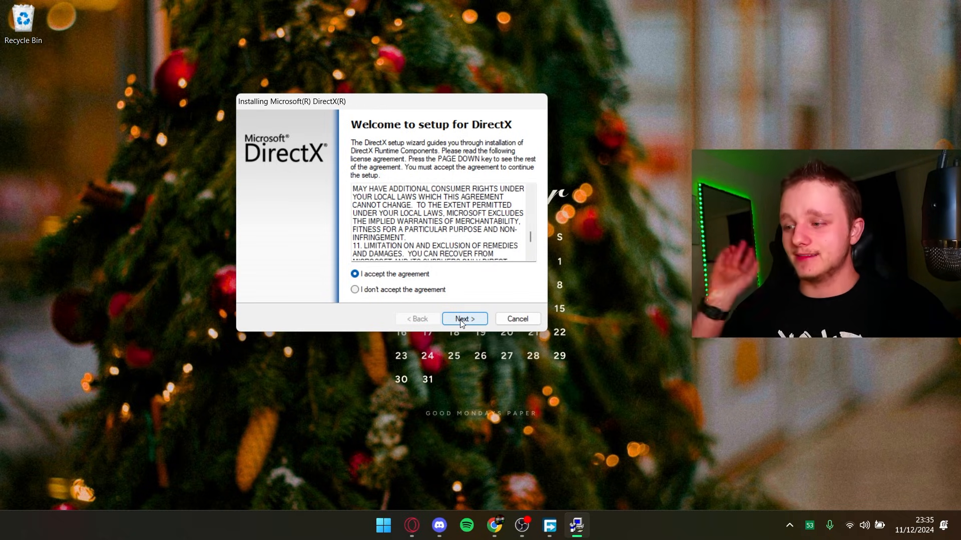
pyautogui.click(463, 318)
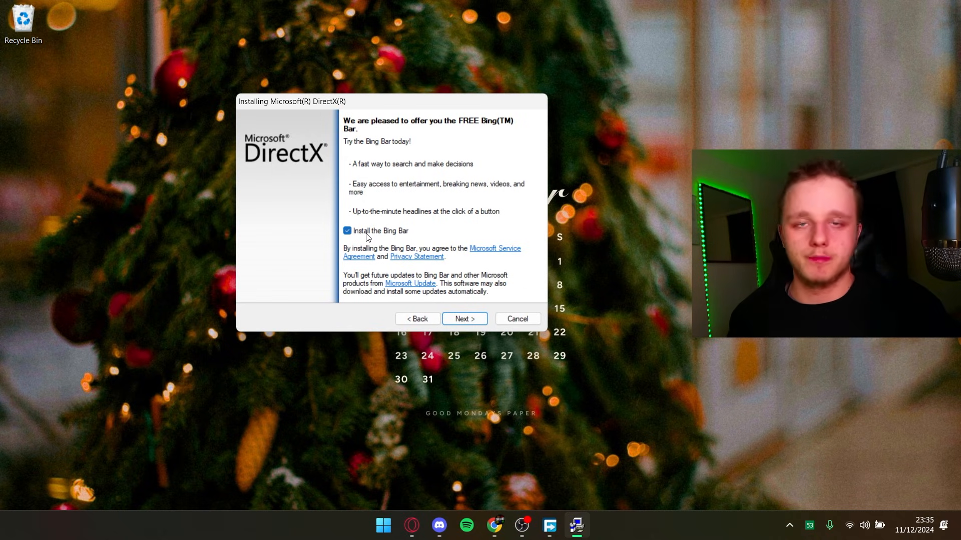
pyautogui.click(347, 231)
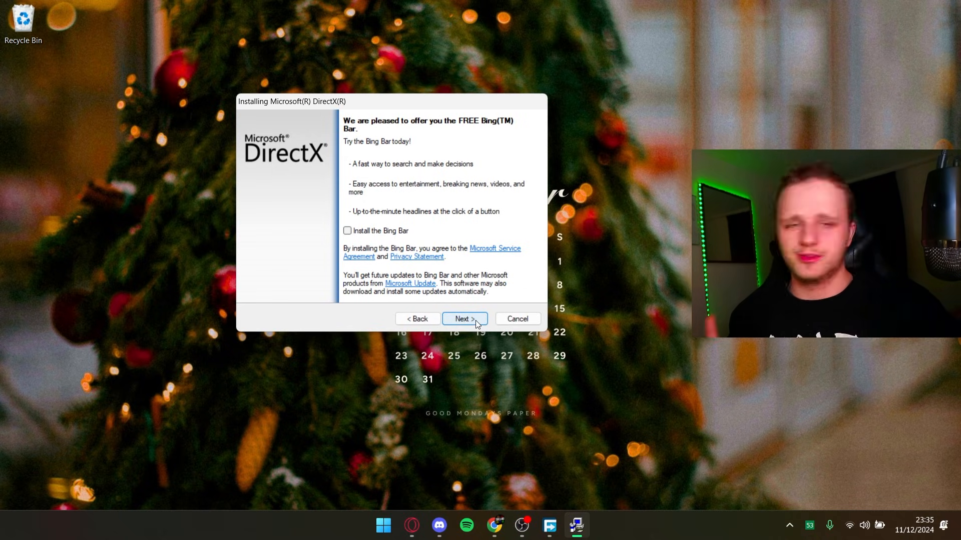
pyautogui.click(463, 318)
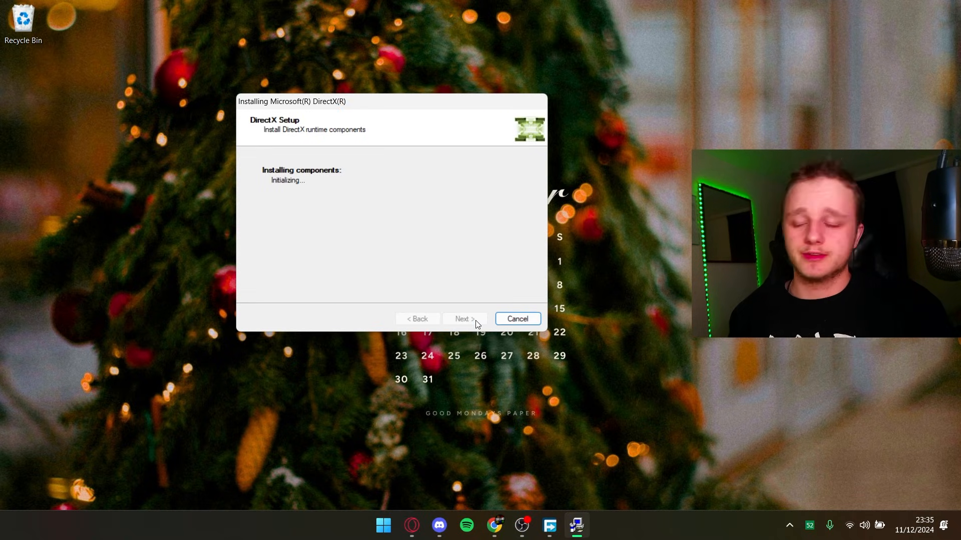
pyautogui.moveTo(444, 220)
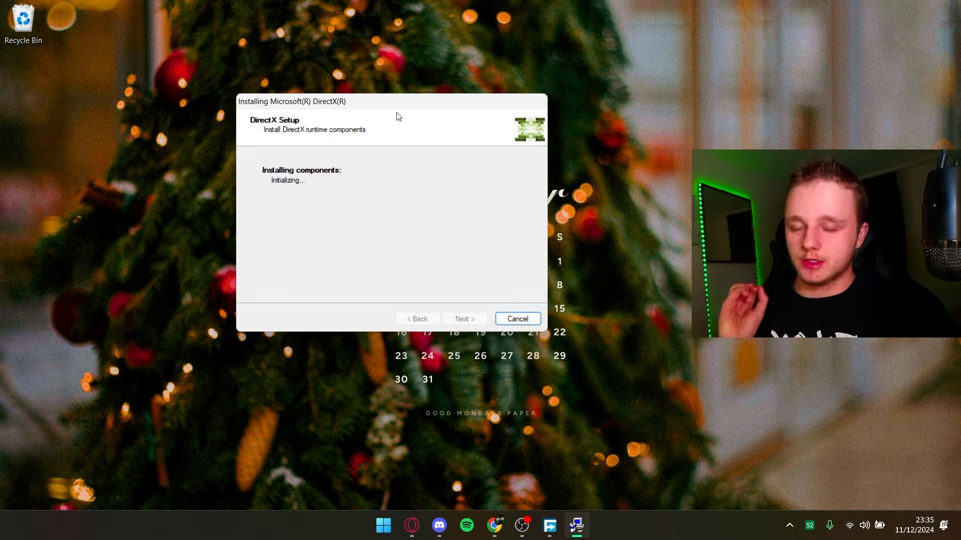
pyautogui.moveTo(362, 114)
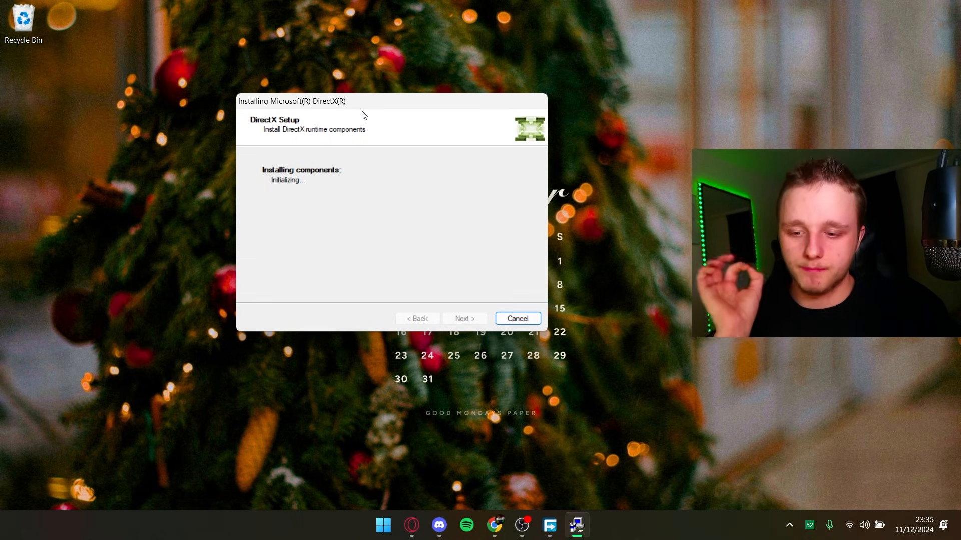
# - Search Start for 'updat' under Settings and open the Check for updates page
pyautogui.click(382, 526)
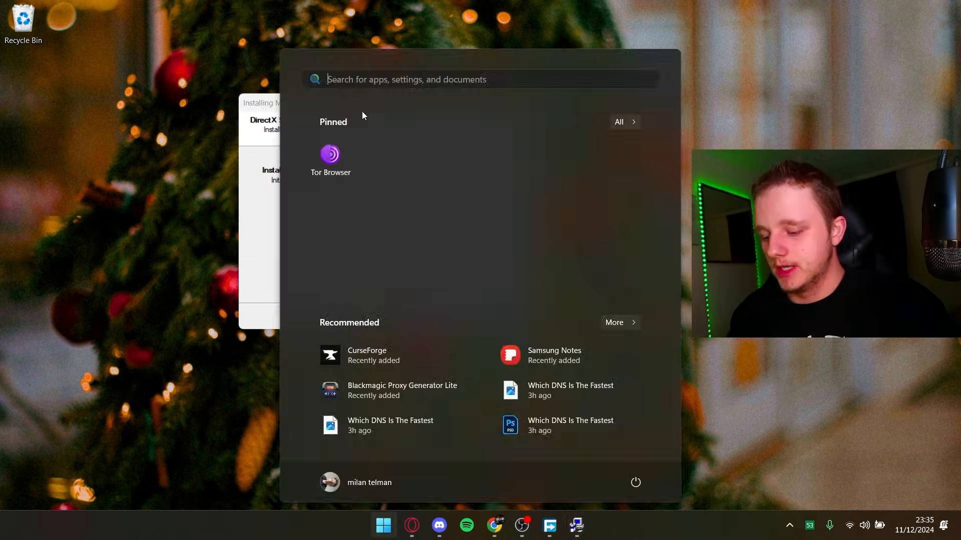
pyautogui.write('updat')
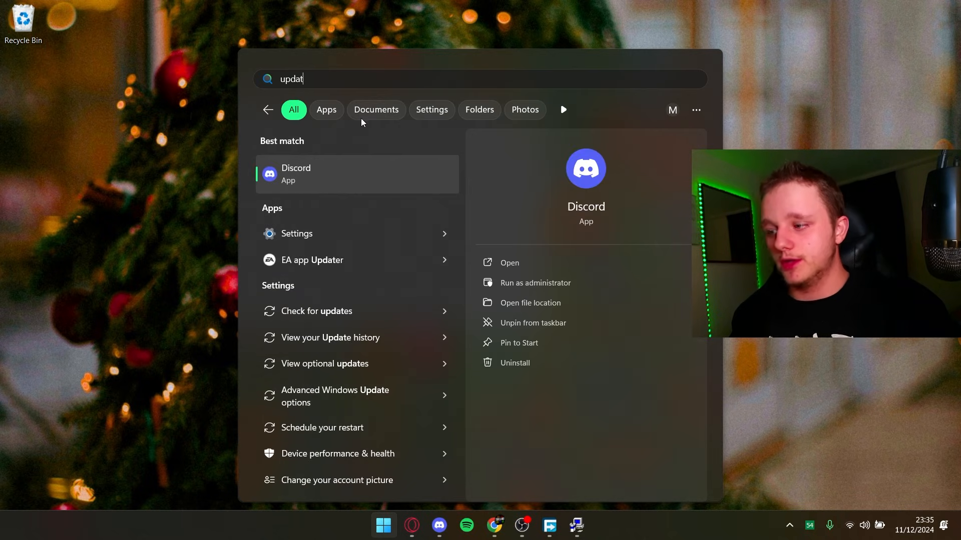
pyautogui.click(431, 110)
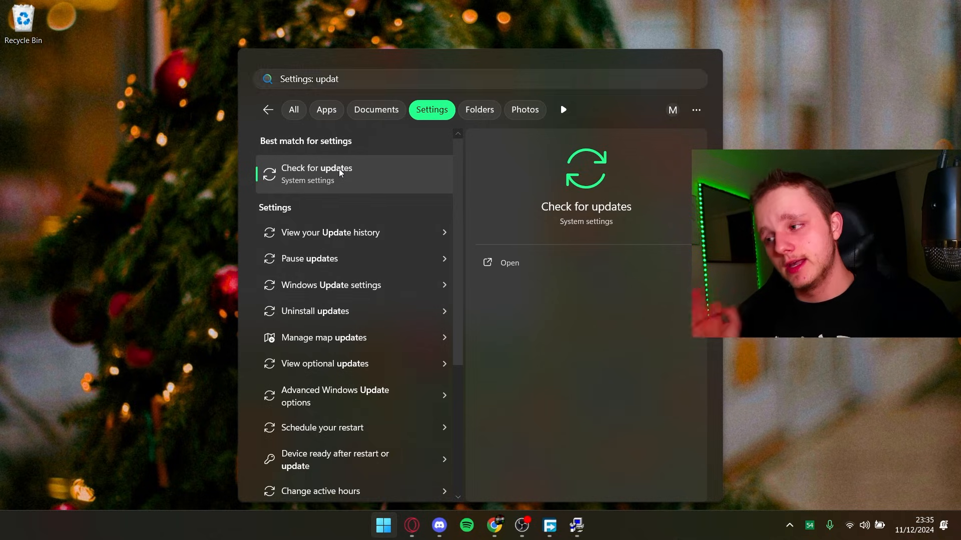
pyautogui.click(316, 174)
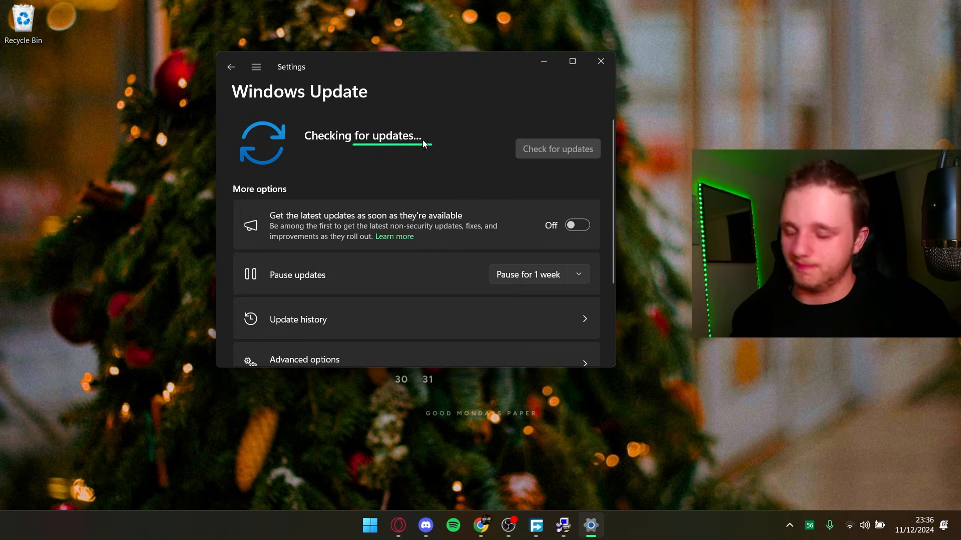
# - Check Windows Update's Advanced options and confirm 0 optional updates are available
pyautogui.scroll(-3)
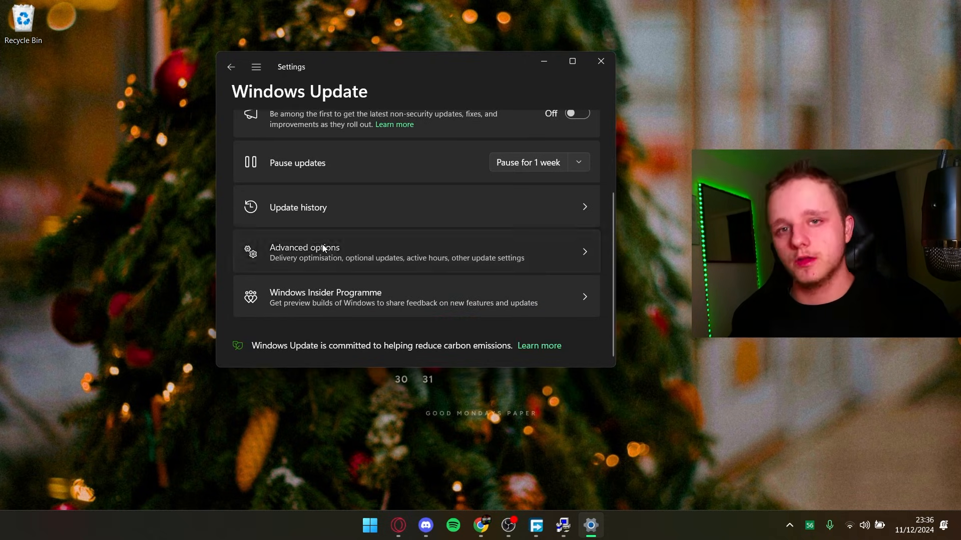
pyautogui.click(304, 251)
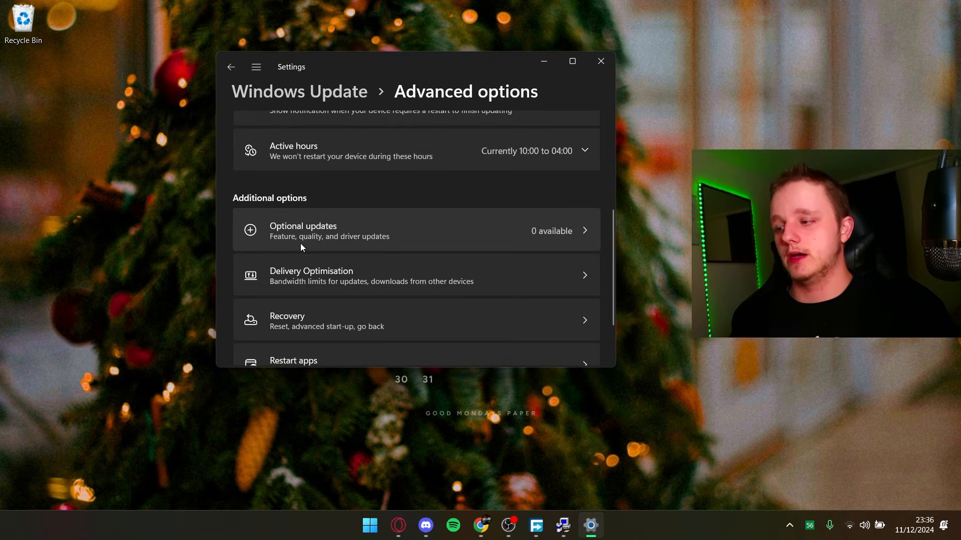
pyautogui.moveTo(552, 240)
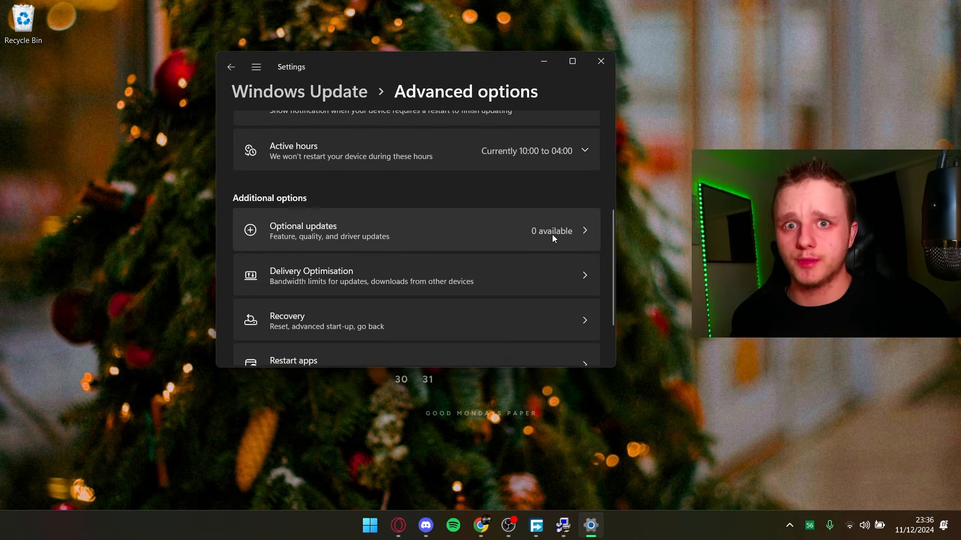
pyautogui.click(416, 230)
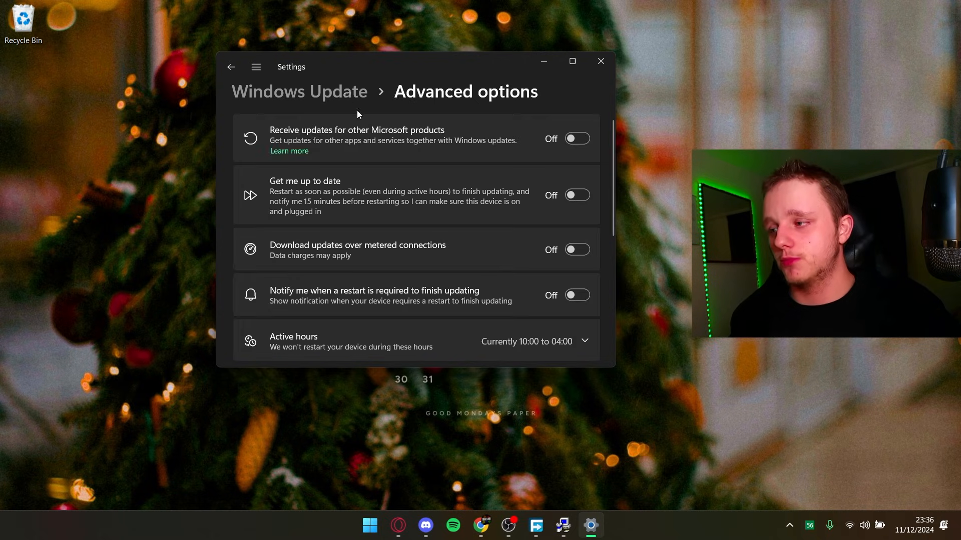
pyautogui.click(231, 67)
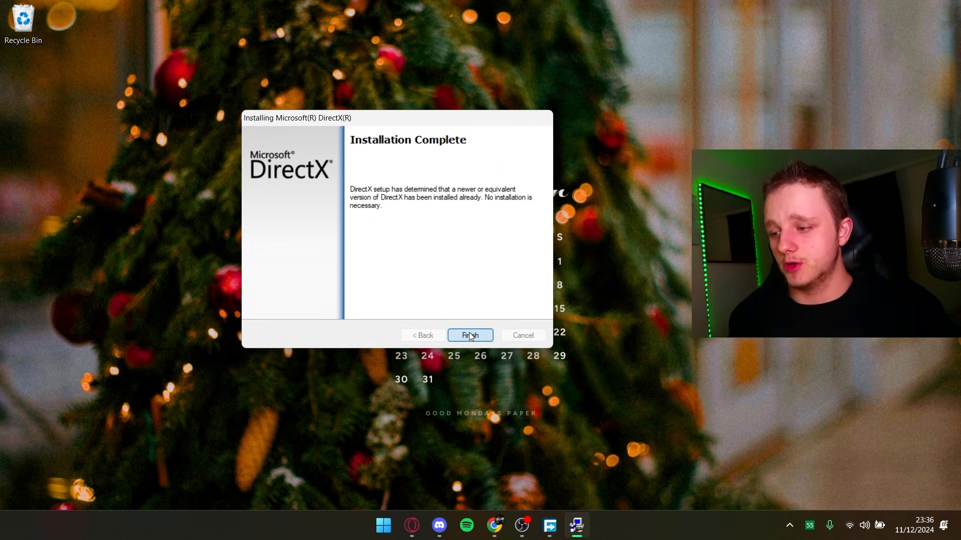
# - Finish the completed DirectX installer and bring up Opera GX on Google
pyautogui.click(469, 336)
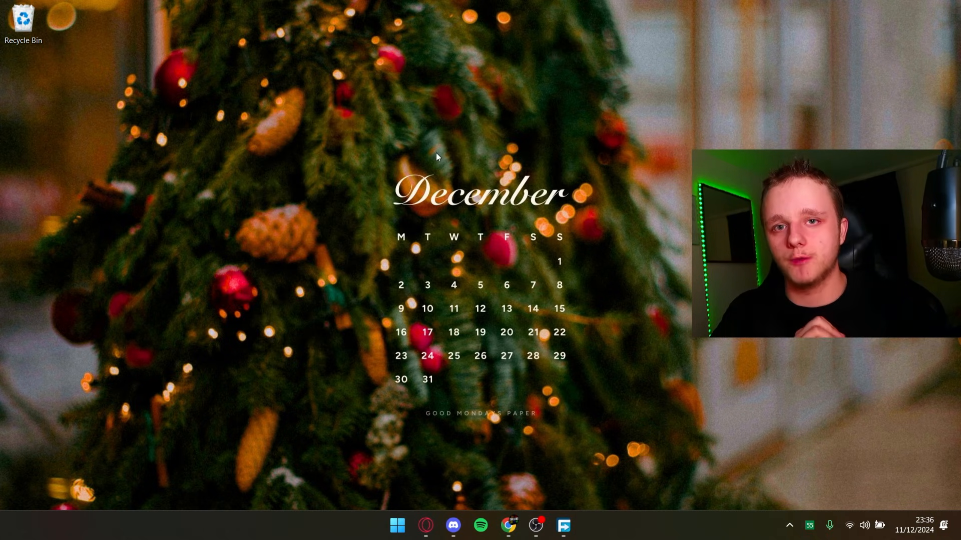
pyautogui.click(397, 526)
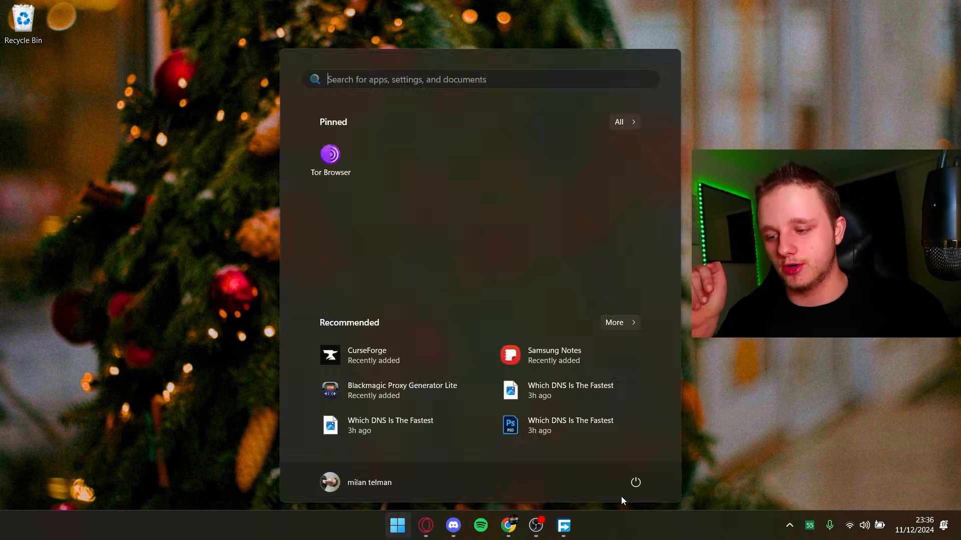
pyautogui.click(636, 482)
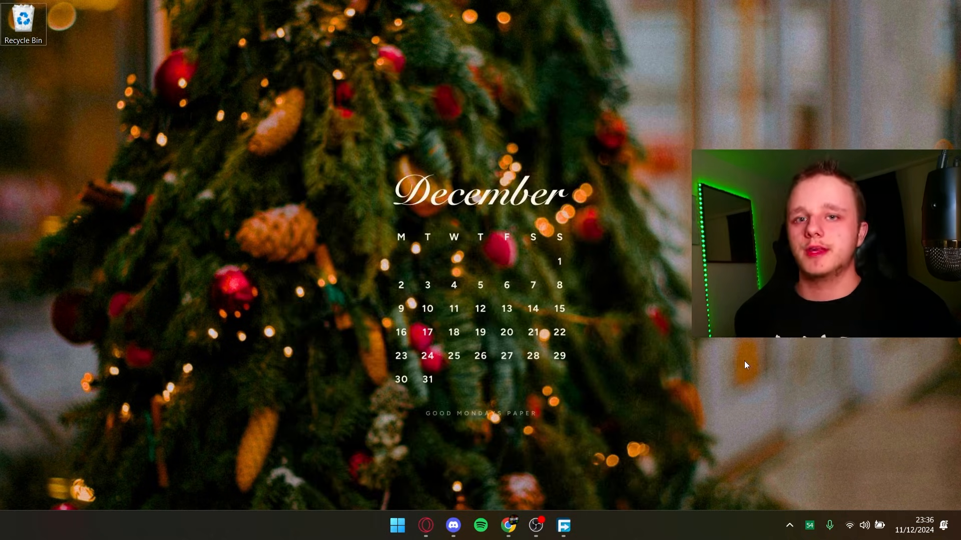
pyautogui.click(425, 525)
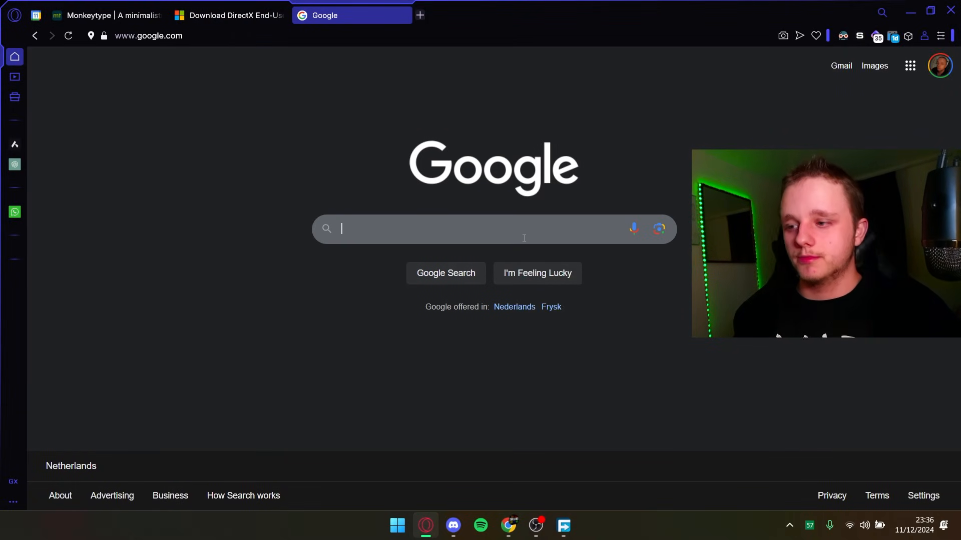
# - Google 'msvcp140 dll vcredist' and open DLL-files.com's msvcp140.dll free download result
pyautogui.click(484, 228)
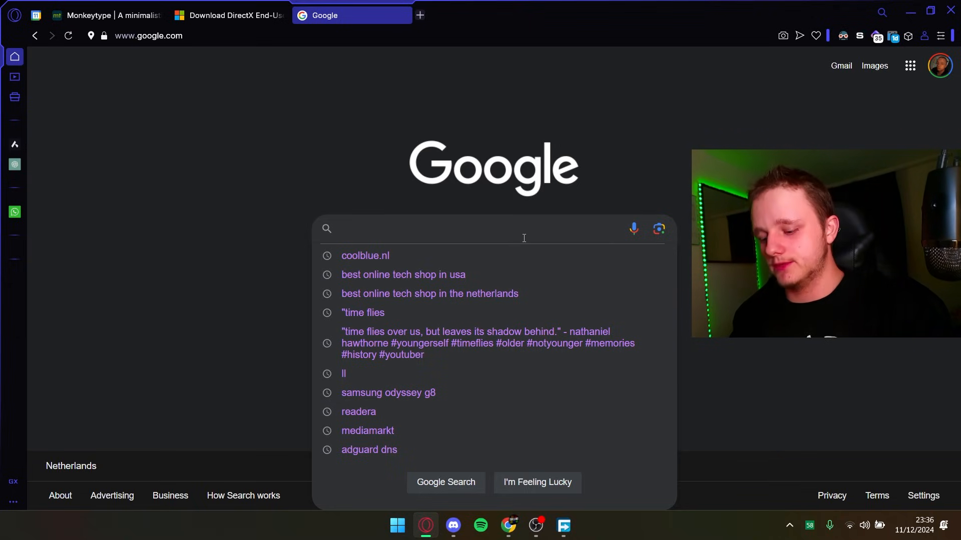
pyautogui.write('vcredist.dll')
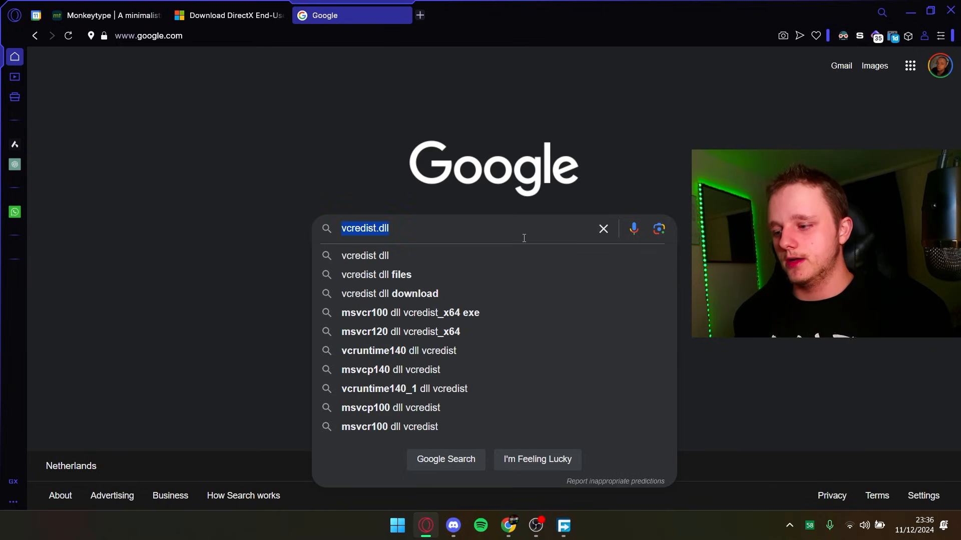
pyautogui.moveTo(360, 379)
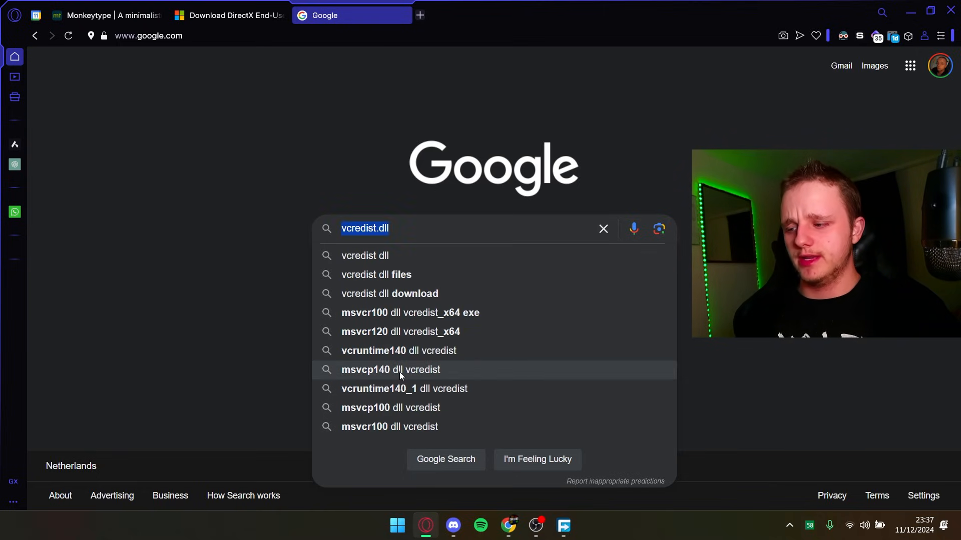
pyautogui.click(389, 370)
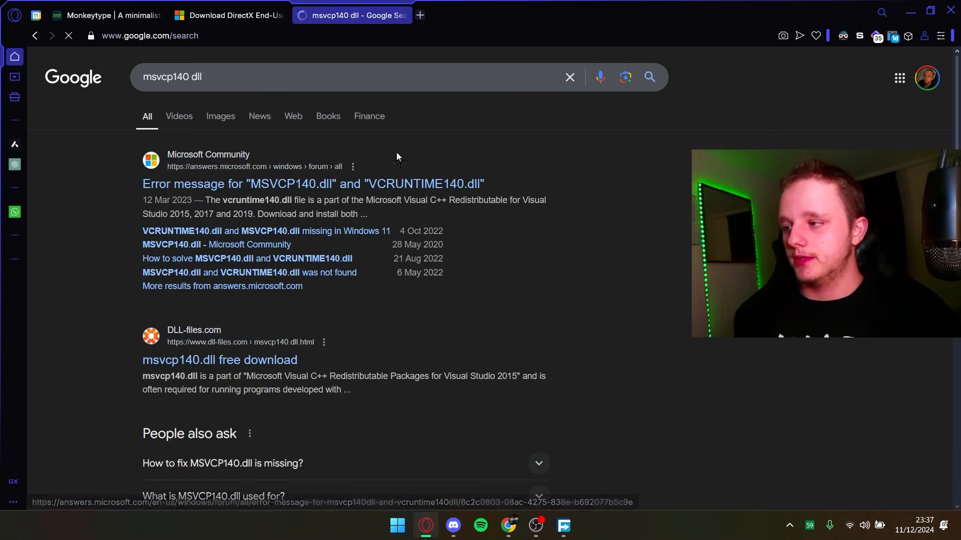
pyautogui.doubleClick(171, 77)
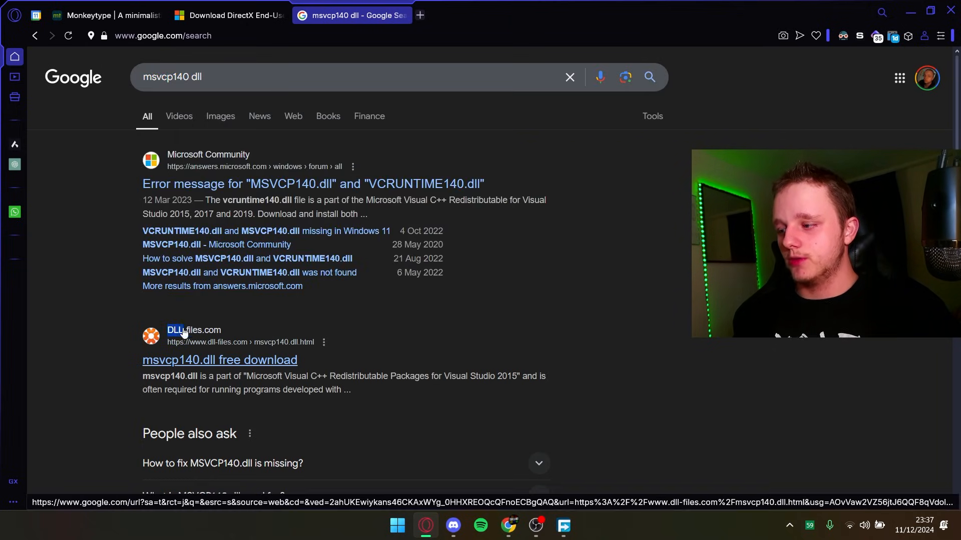
pyautogui.doubleClick(193, 330)
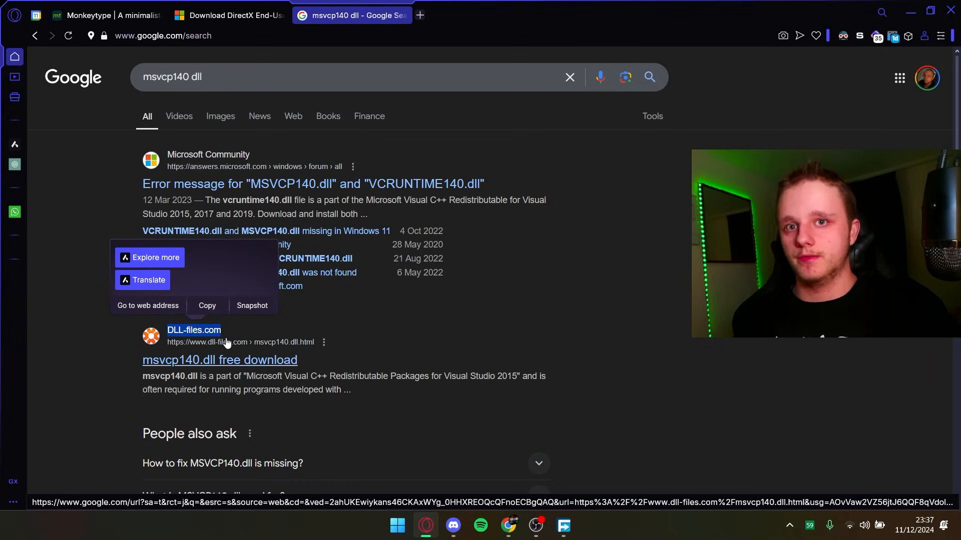
pyautogui.moveTo(199, 361)
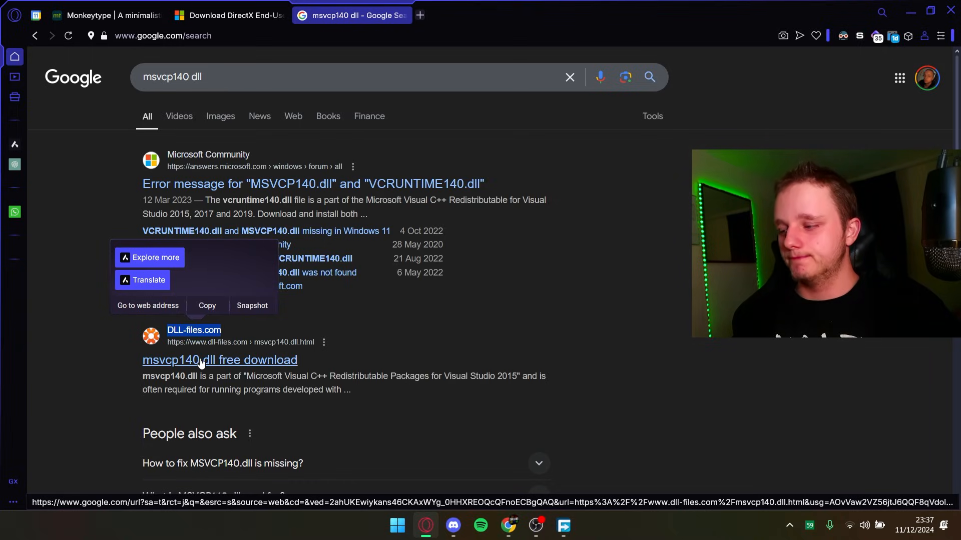
pyautogui.click(219, 359)
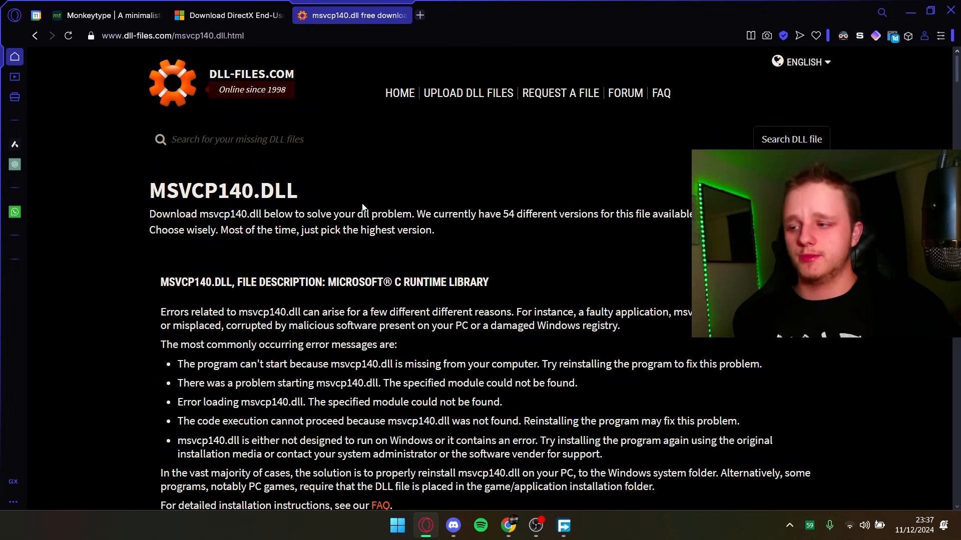
# - Download the 64-bit msvcp140.dll version 14.26.28804.1 from the version list
pyautogui.scroll(-3)
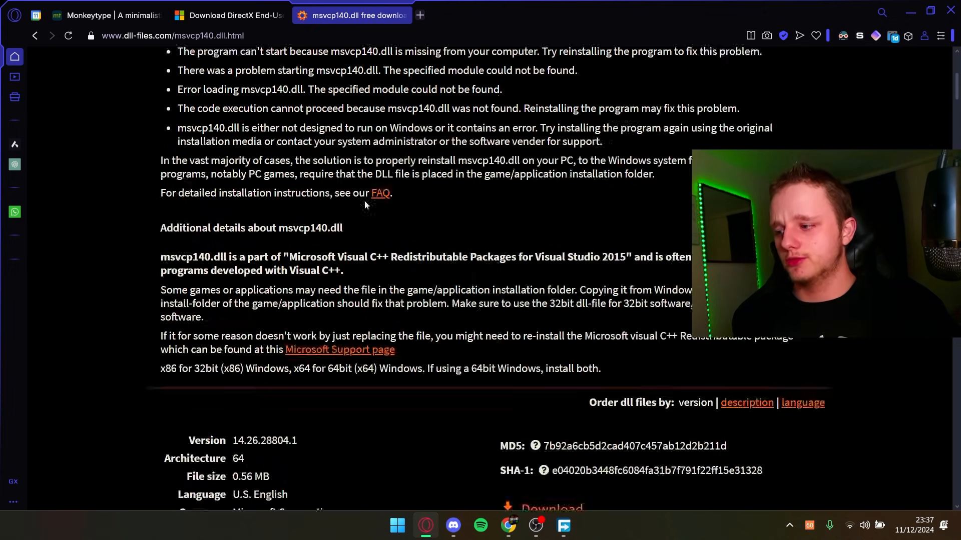
pyautogui.scroll(-3)
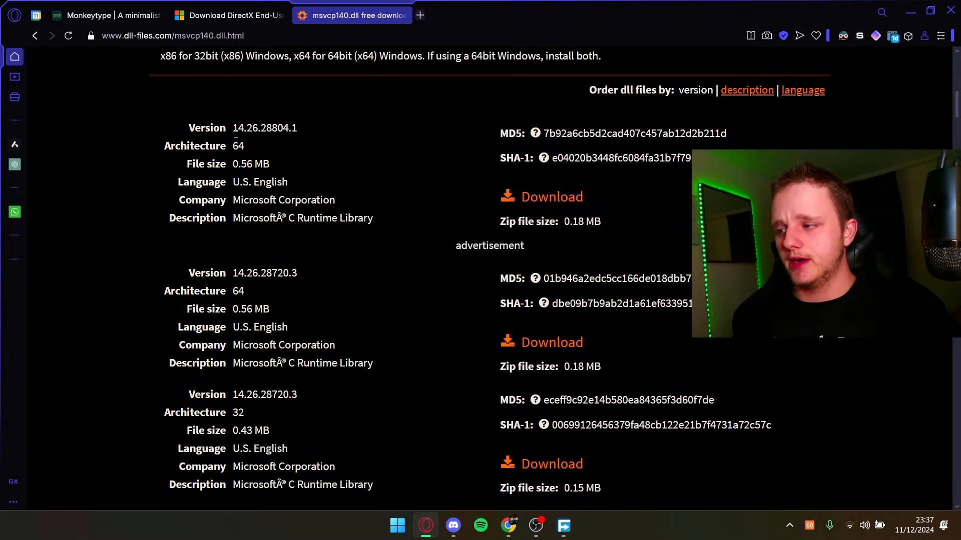
pyautogui.moveTo(187, 128); pyautogui.dragTo(373, 217)
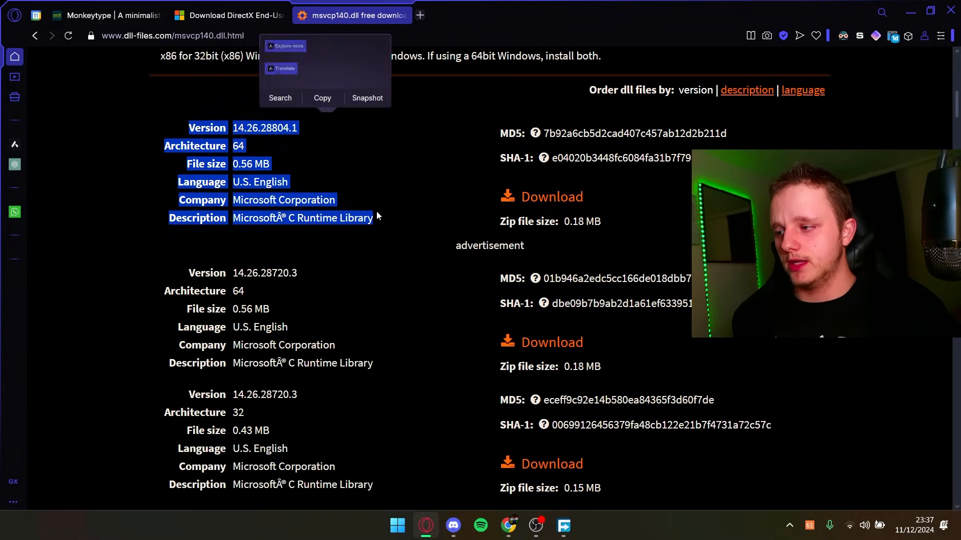
pyautogui.click(550, 197)
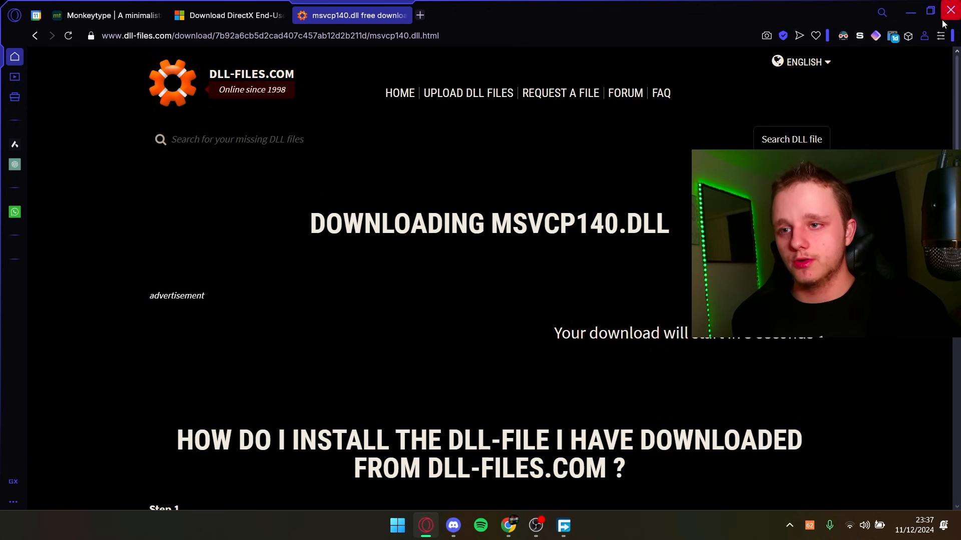
pyautogui.scroll(-3)
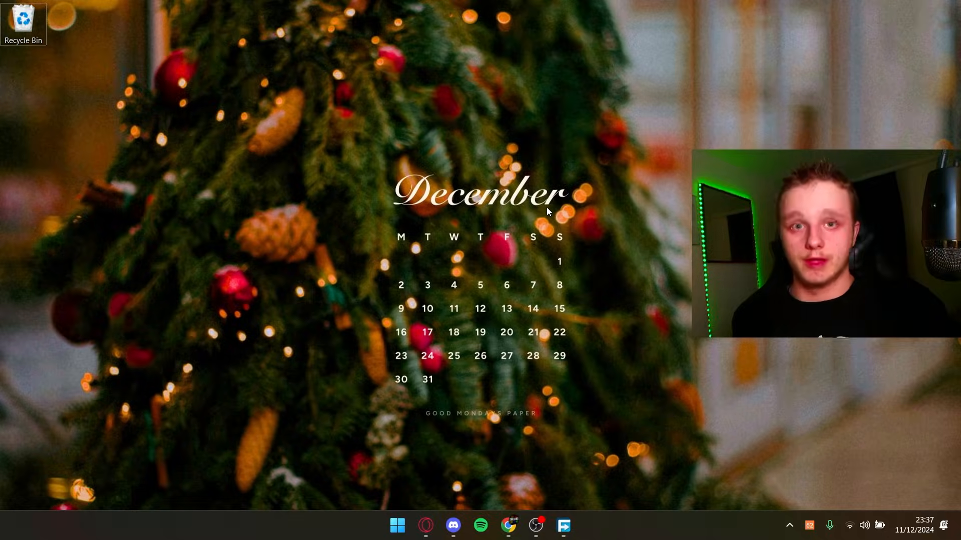
# - Extract the msvcp140 zip in Downloads and copy msvcp140.dll from the extracted folder
pyautogui.click(575, 525)
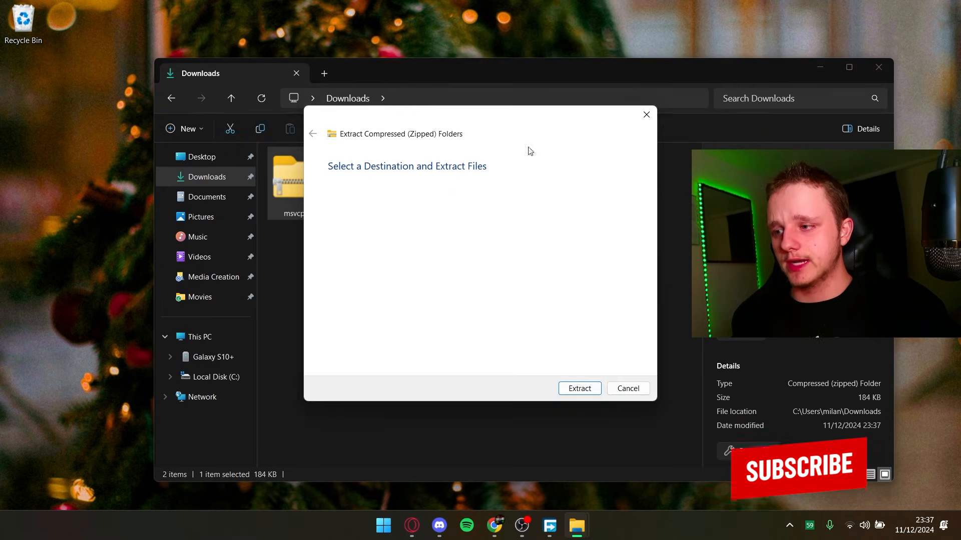
pyautogui.click(577, 388)
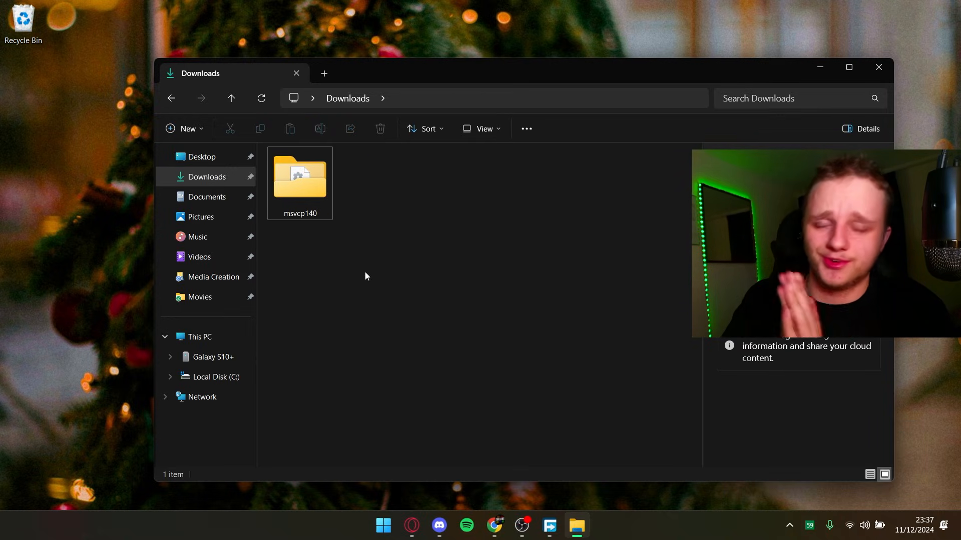
pyautogui.moveTo(372, 278)
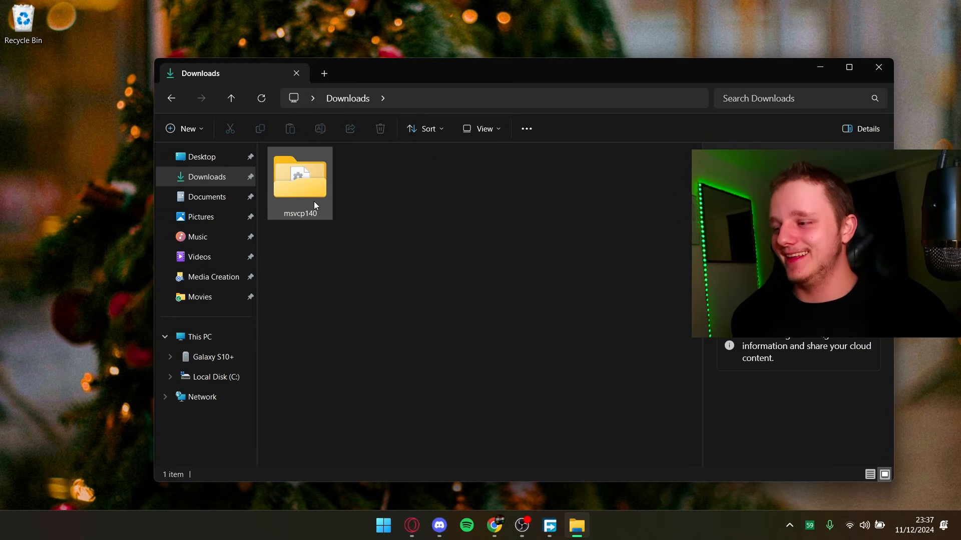
pyautogui.doubleClick(299, 178)
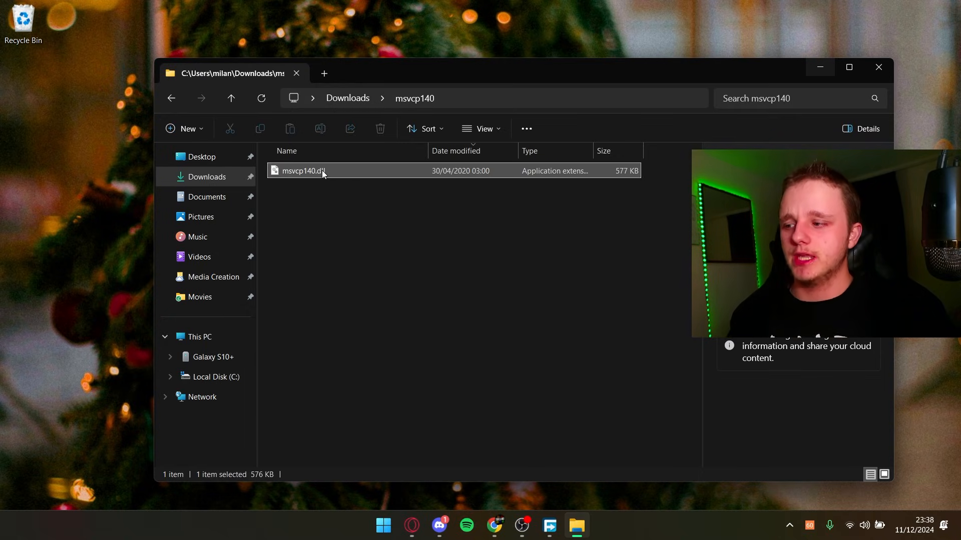
pyautogui.click(859, 129)
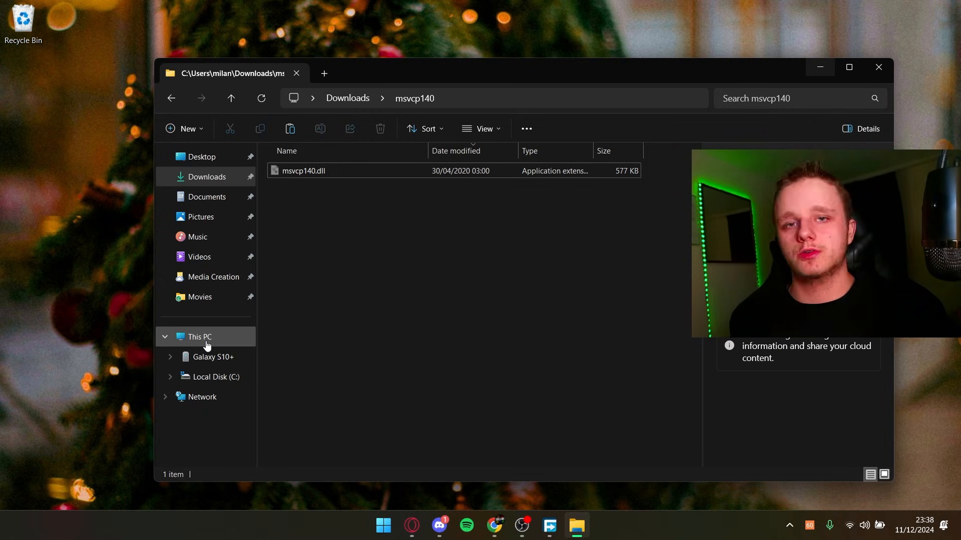
# - Navigate from This PC through Local Disk (C:) and Windows into the System32 folder
pyautogui.click(200, 337)
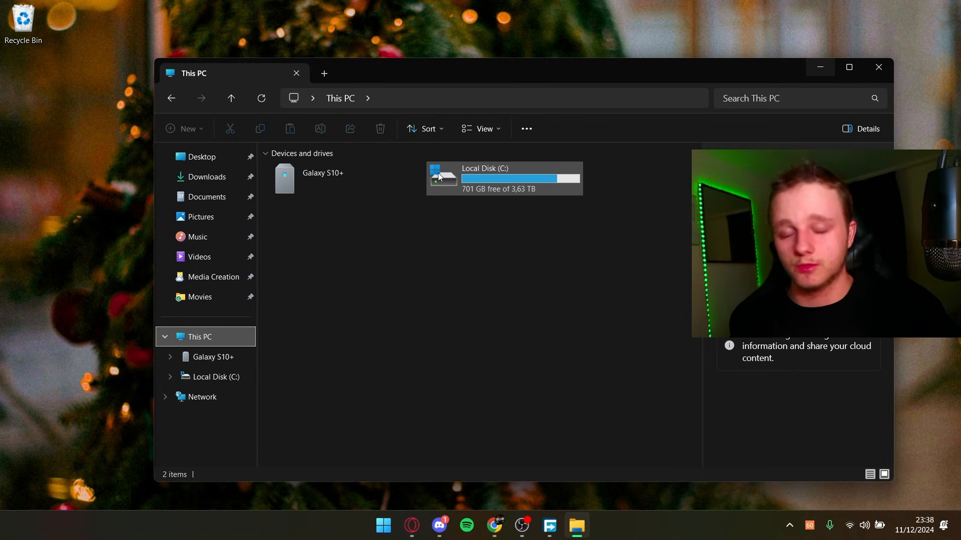
pyautogui.doubleClick(483, 178)
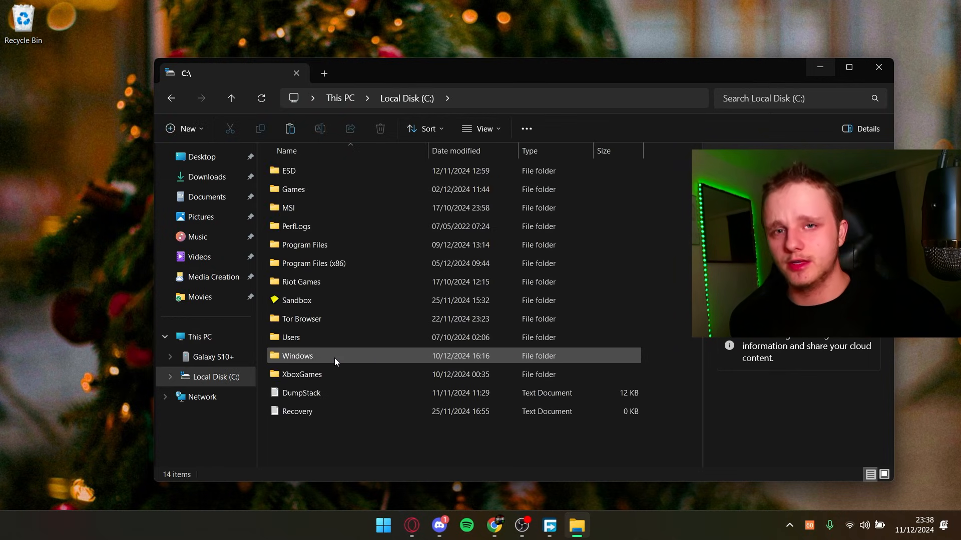
pyautogui.doubleClick(296, 356)
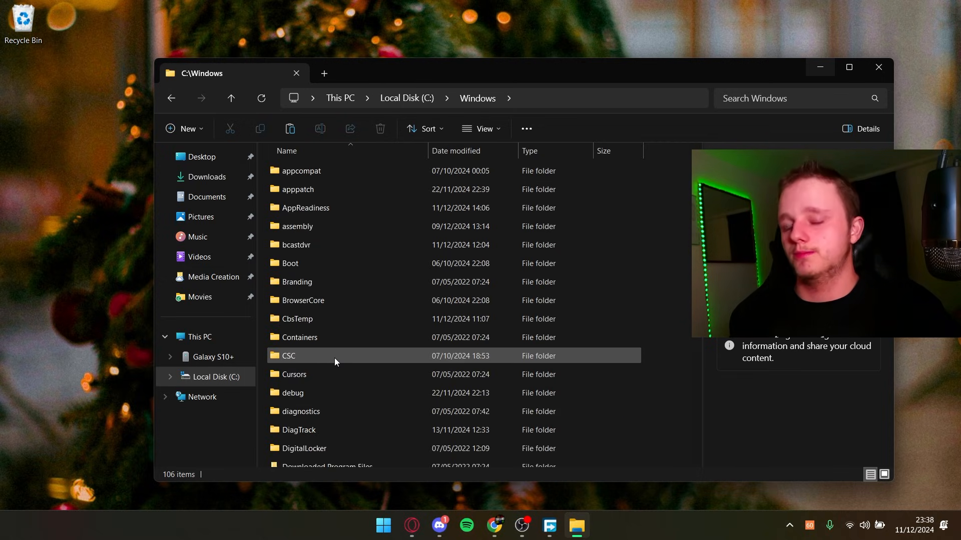
pyautogui.scroll(-3)
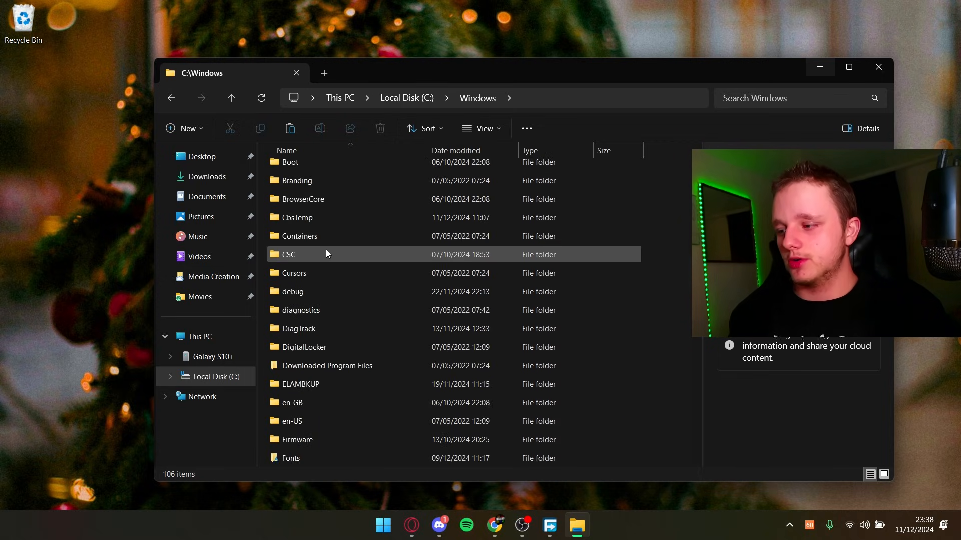
pyautogui.scroll(-3)
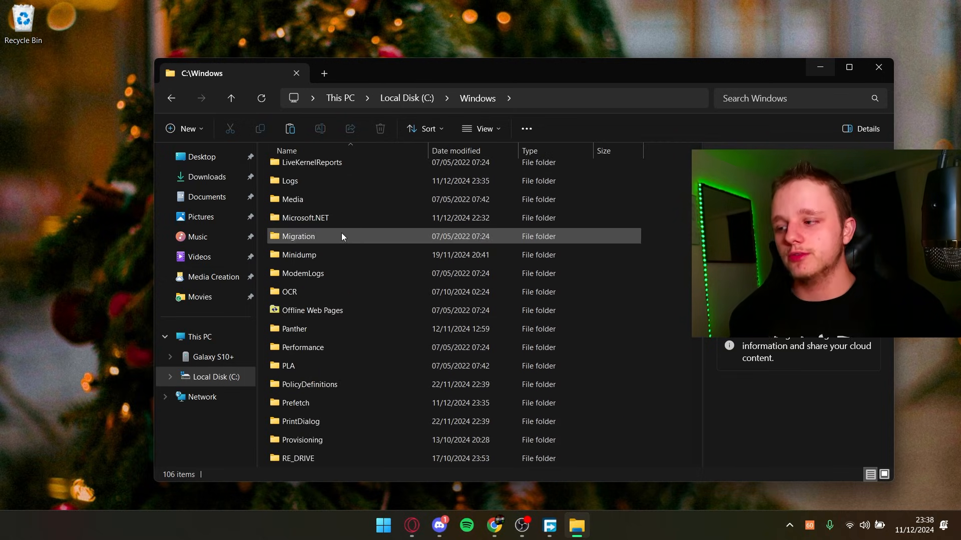
pyautogui.scroll(-3)
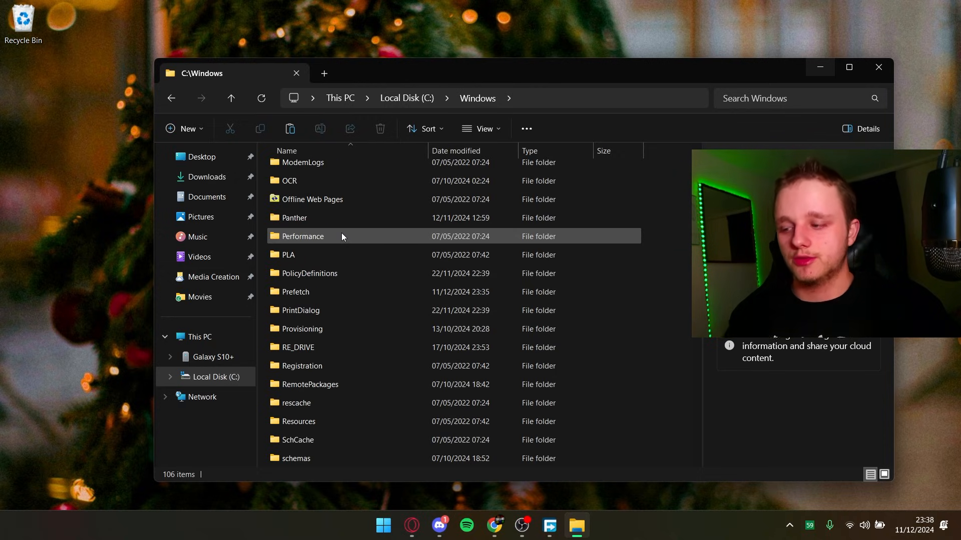
pyautogui.click(295, 217)
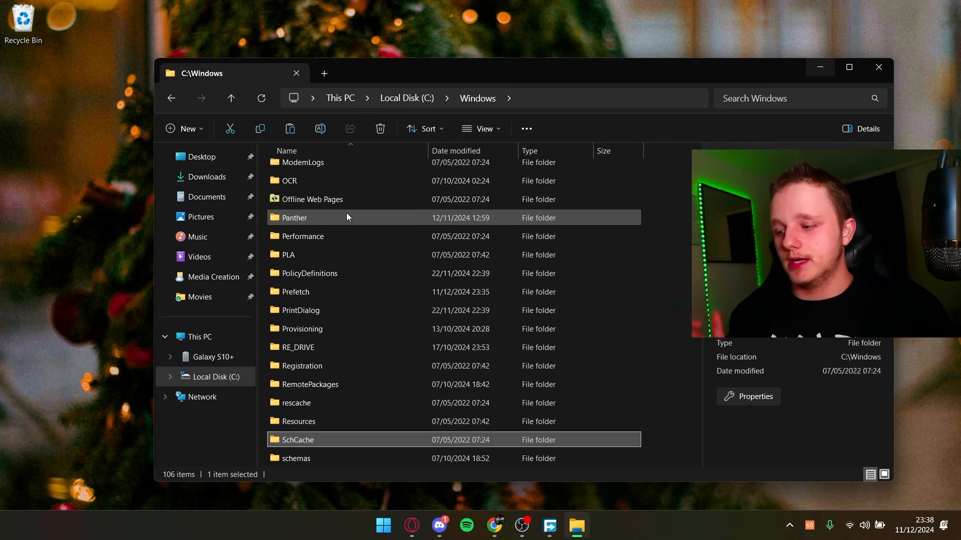
pyautogui.scroll(-3)
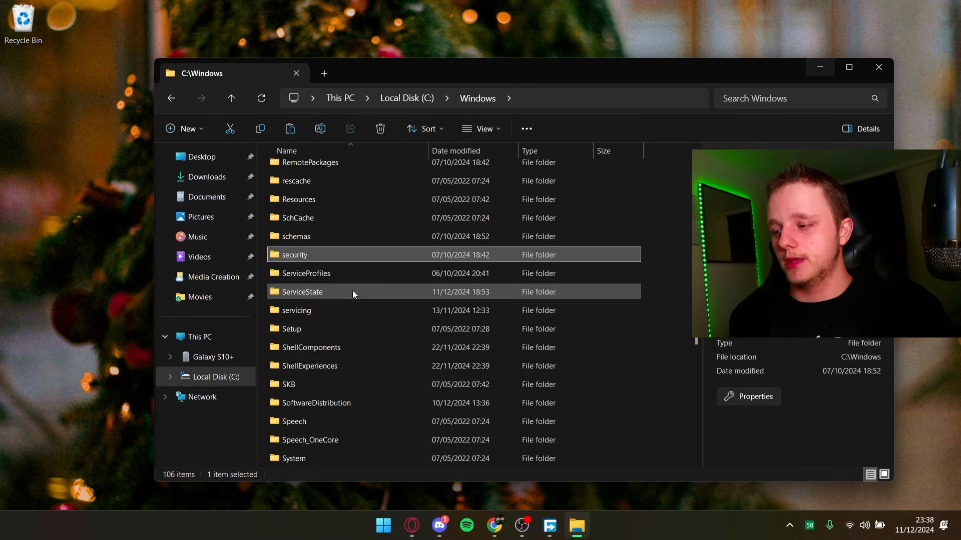
pyautogui.scroll(-3)
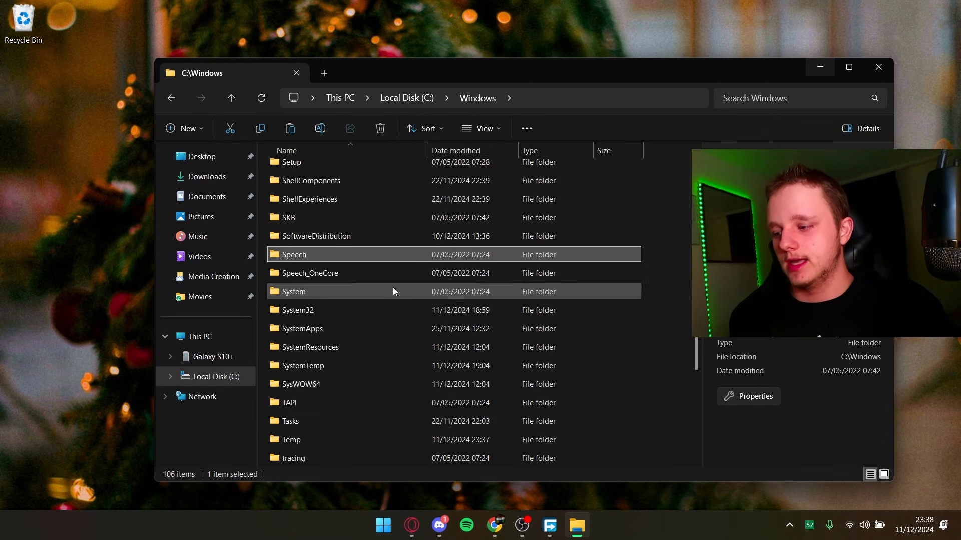
pyautogui.scroll(-3)
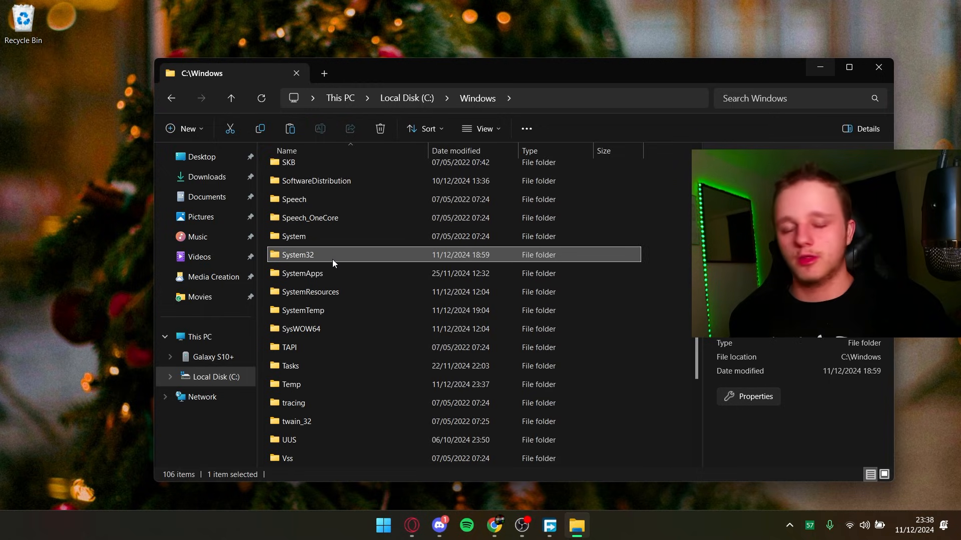
pyautogui.doubleClick(297, 254)
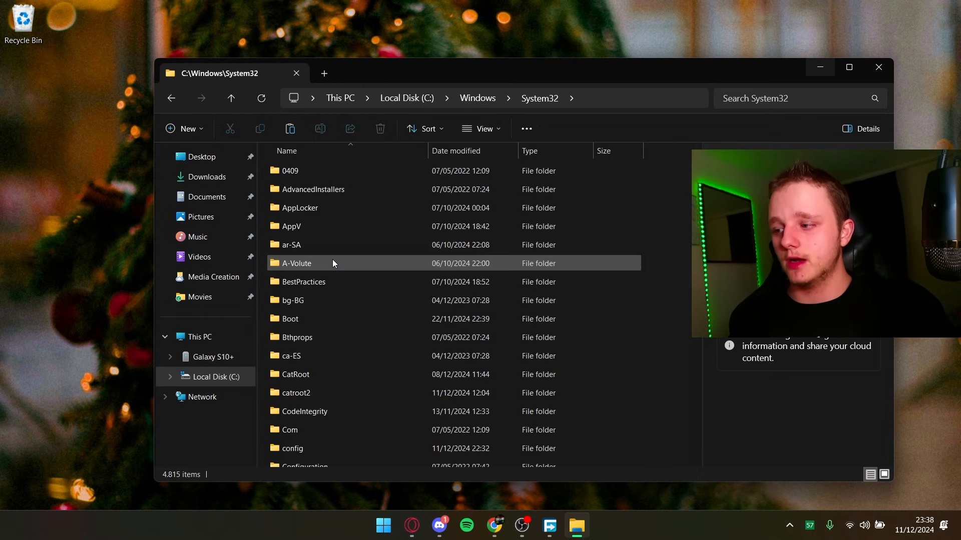
pyautogui.scroll(-3)
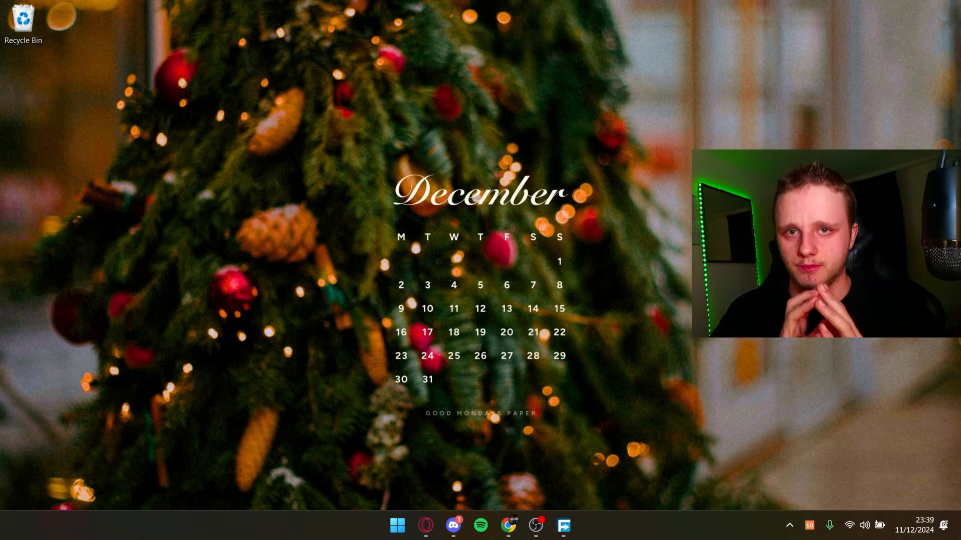
# - Search the Steam library for 'grand' to find Grand Theft Auto V
pyautogui.click(575, 526)
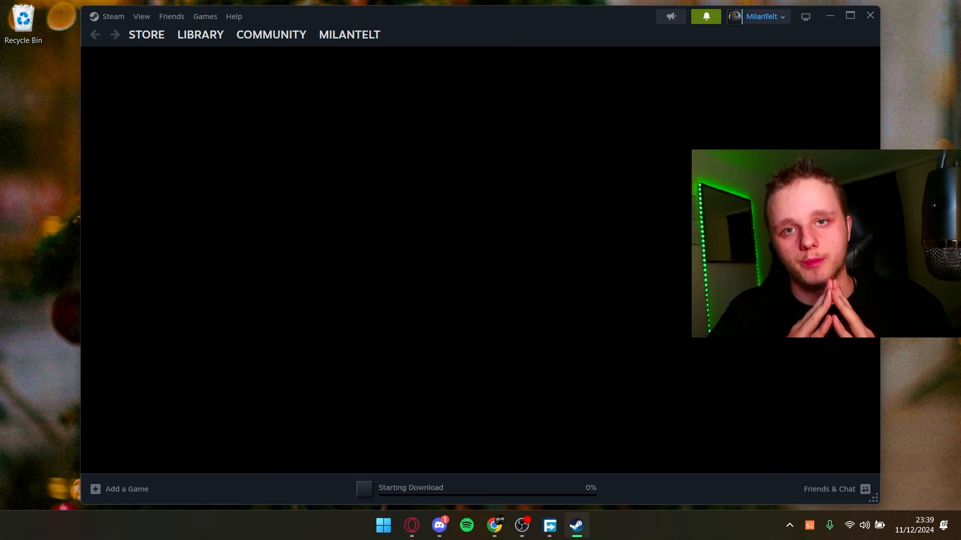
pyautogui.click(200, 34)
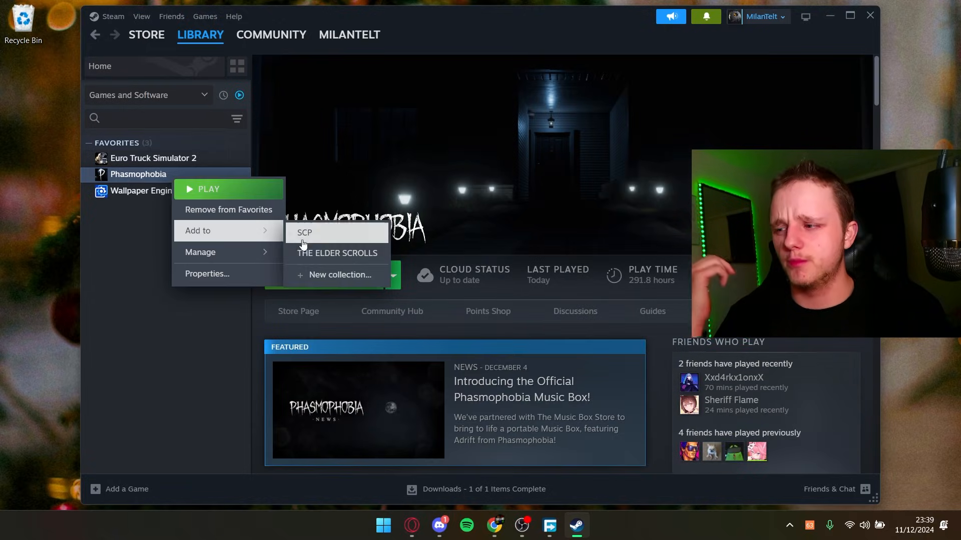
pyautogui.click(152, 158)
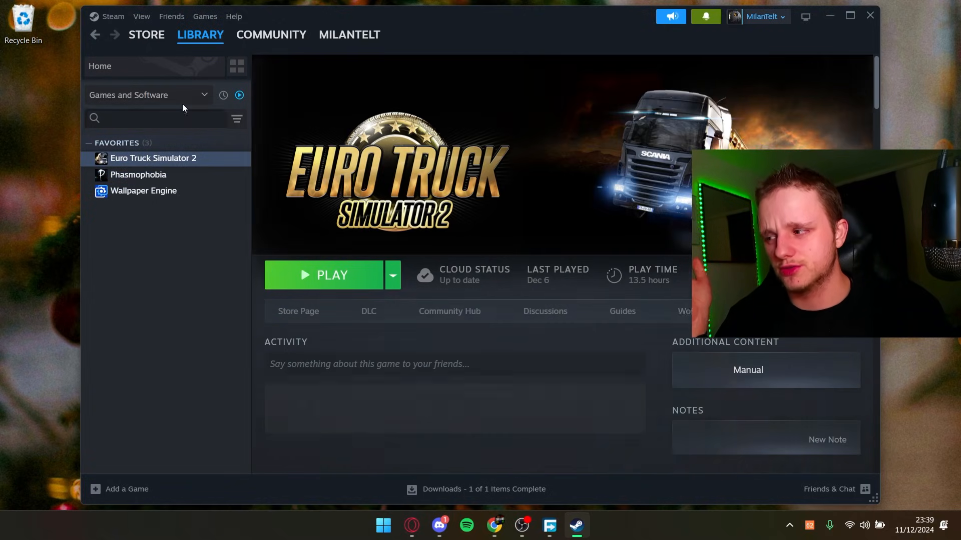
pyautogui.write('gta')
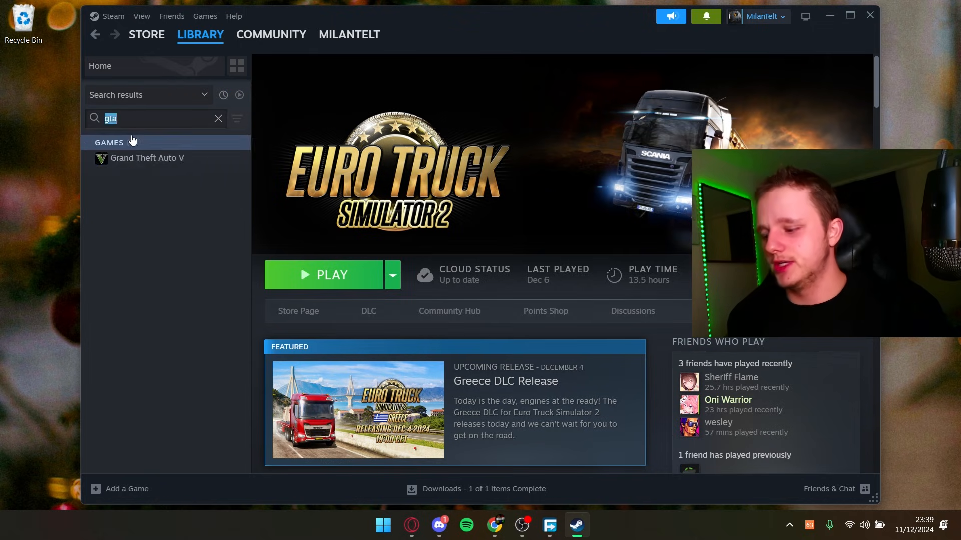
pyautogui.write('grand')
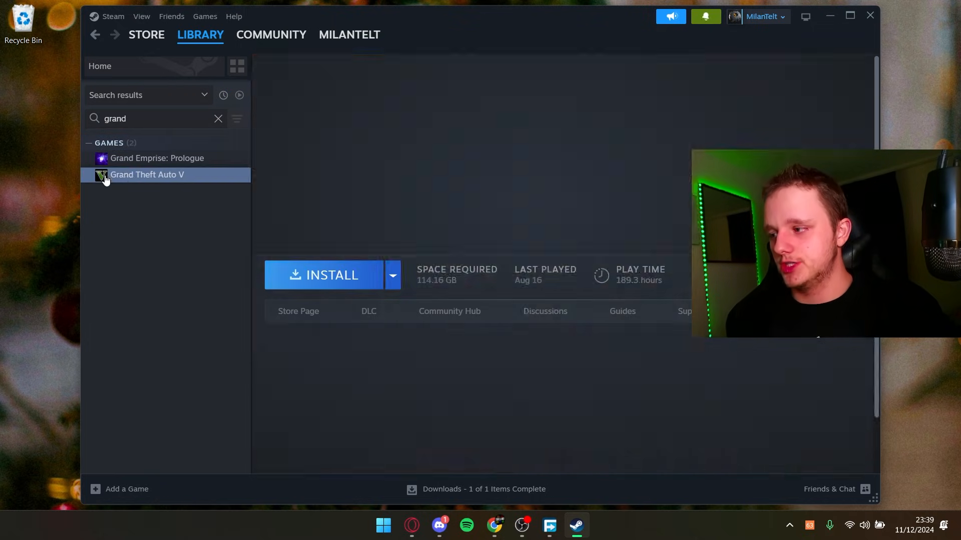
# - View Grand Theft Auto V's Properties from its context menu, then close them
pyautogui.rightClick(146, 174)
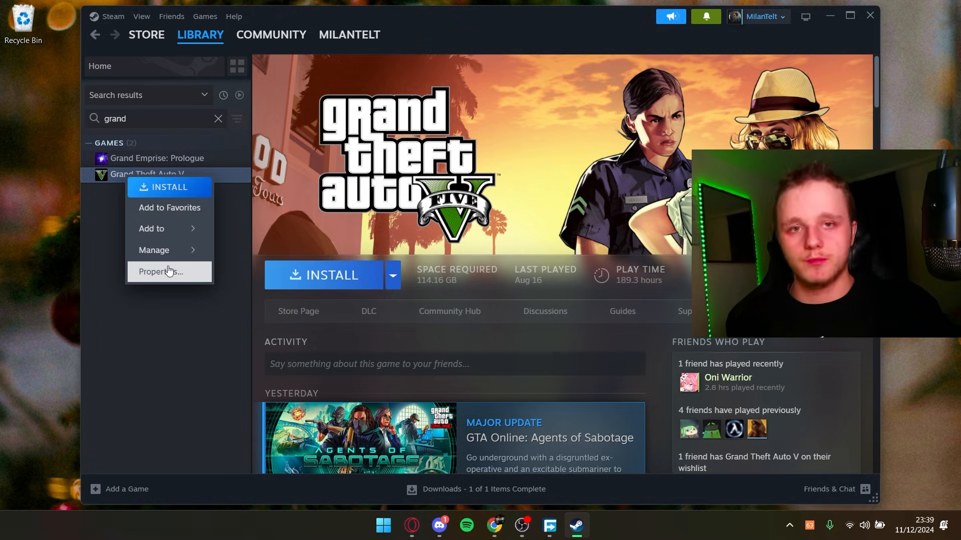
pyautogui.click(160, 271)
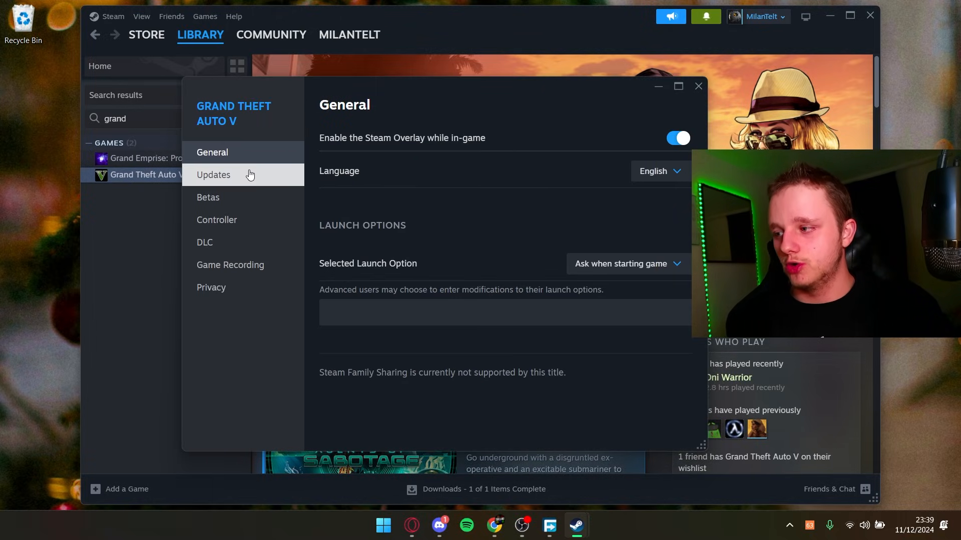
pyautogui.moveTo(231, 152)
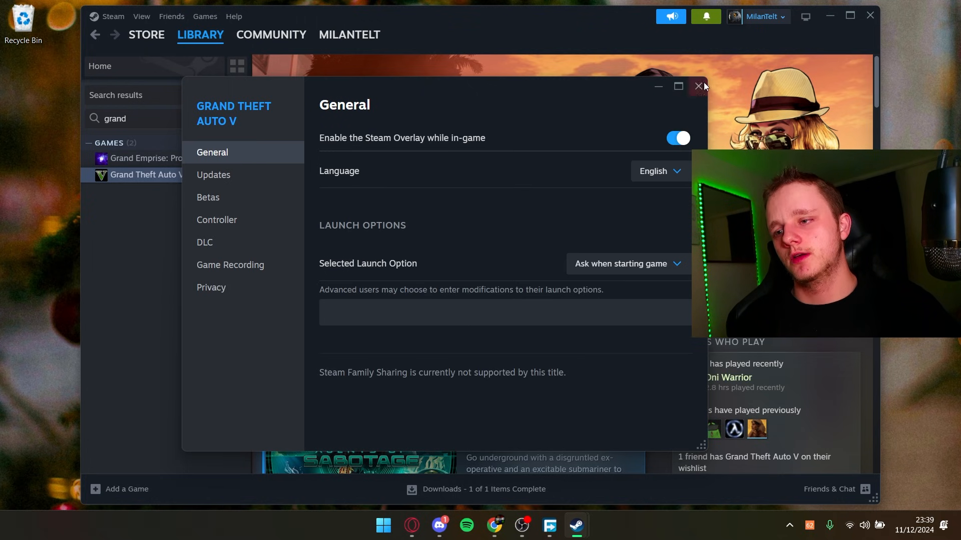
pyautogui.click(698, 86)
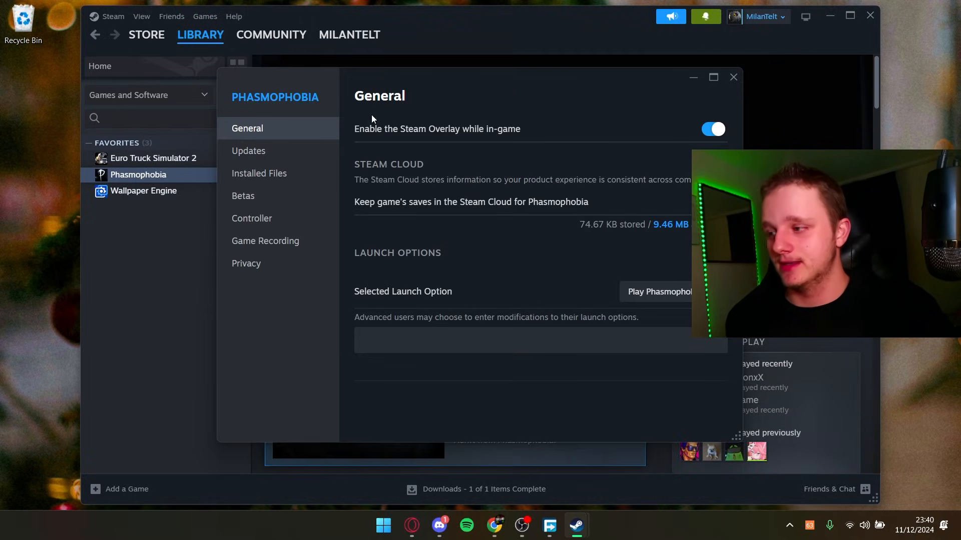
# - Show Phasmophobia's Installed Files verification option, close its properties and minimize Steam
pyautogui.click(258, 174)
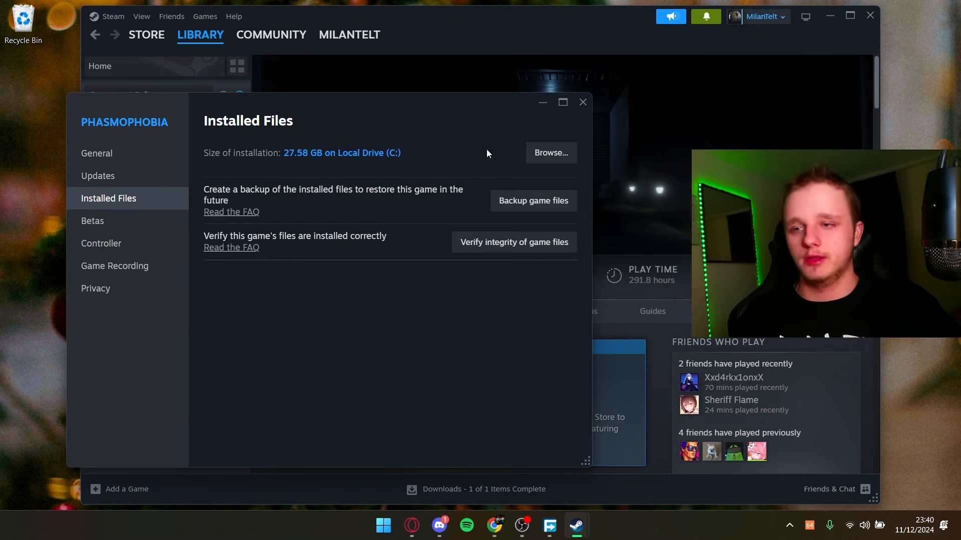
pyautogui.moveTo(514, 241)
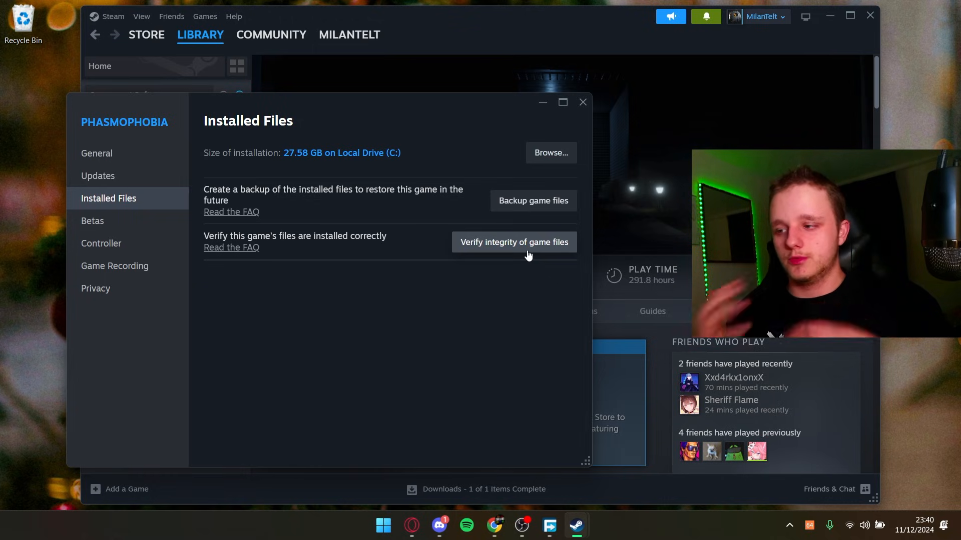
pyautogui.moveTo(592, 102)
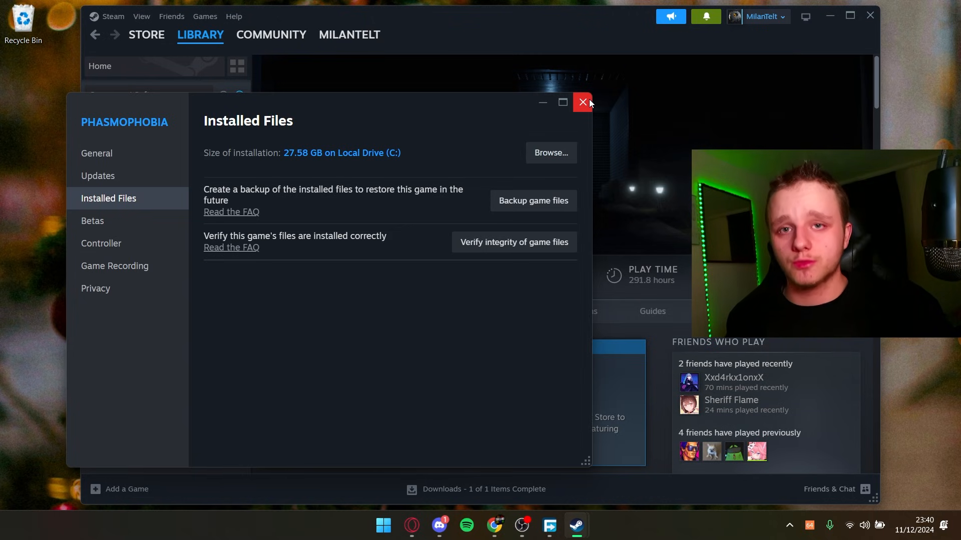
pyautogui.click(581, 102)
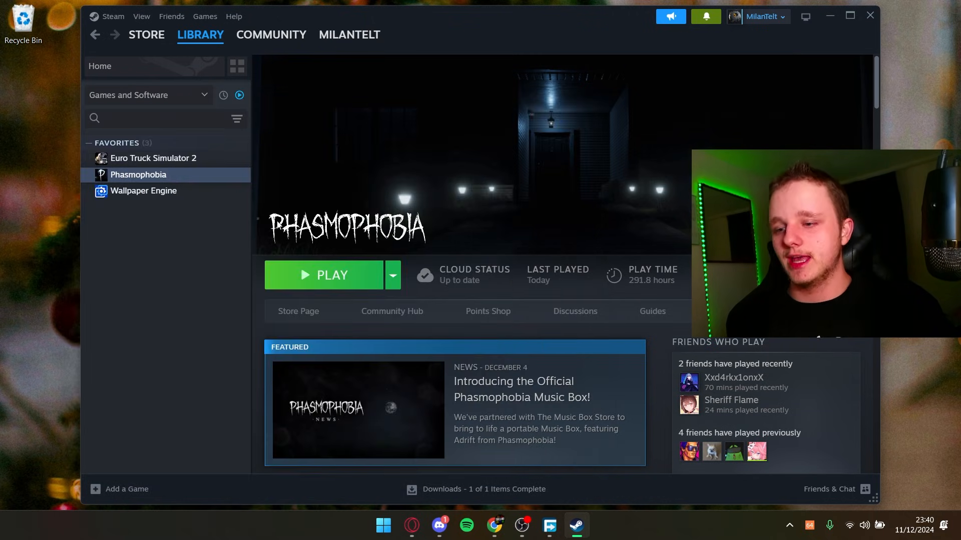
pyautogui.rightClick(138, 174)
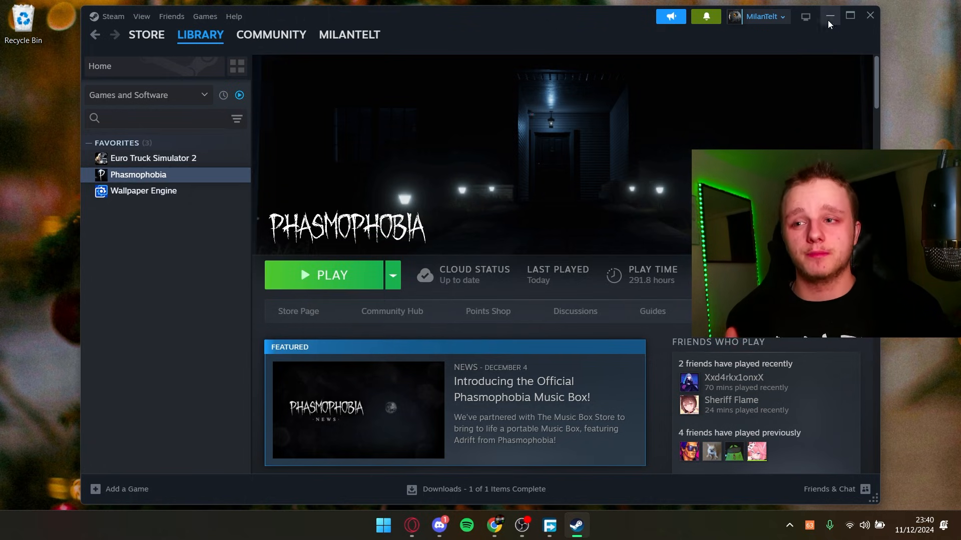
pyautogui.click(829, 15)
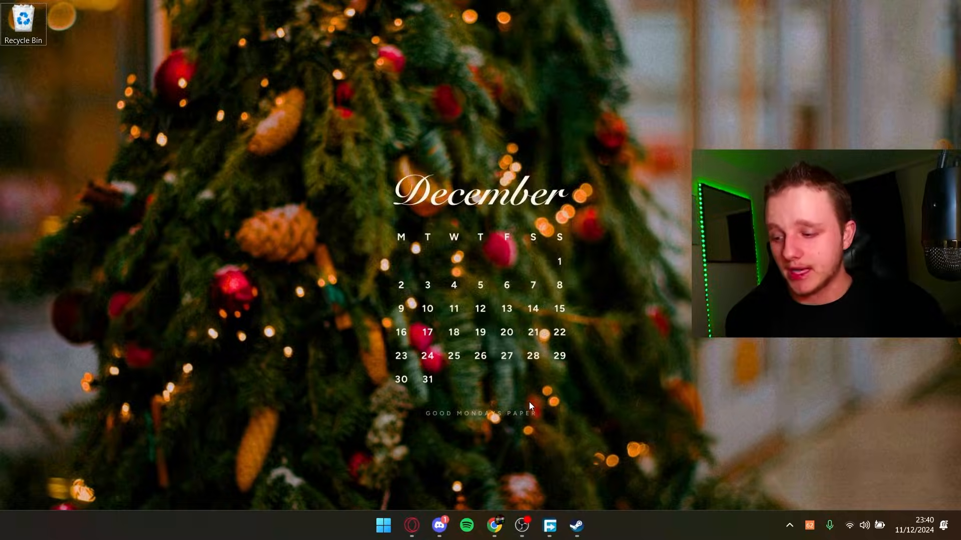
# - Load Microsoft Learn's Visual C++ Redistributable page and reach the 14.42.34433.0 per-architecture download links
pyautogui.click(411, 525)
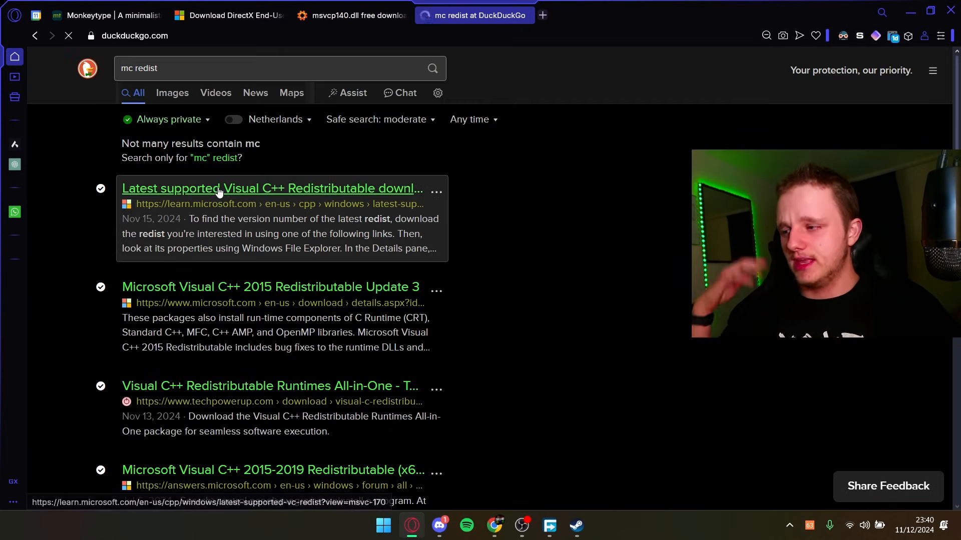
pyautogui.click(272, 188)
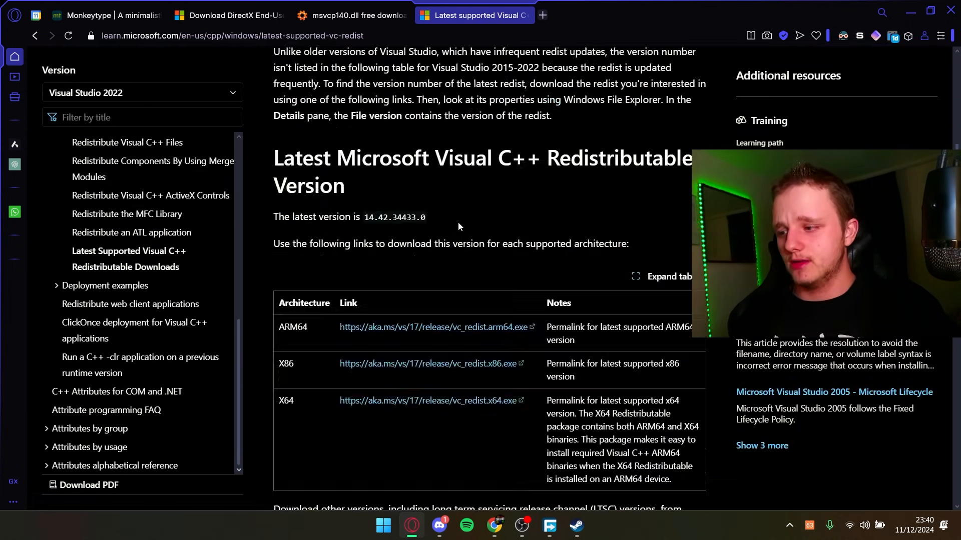
pyautogui.scroll(-3)
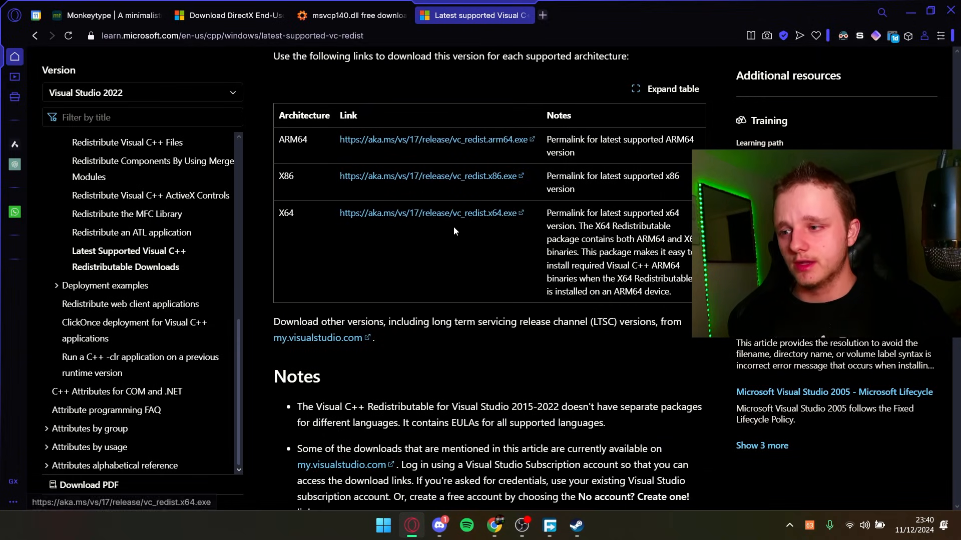
pyautogui.moveTo(491, 189)
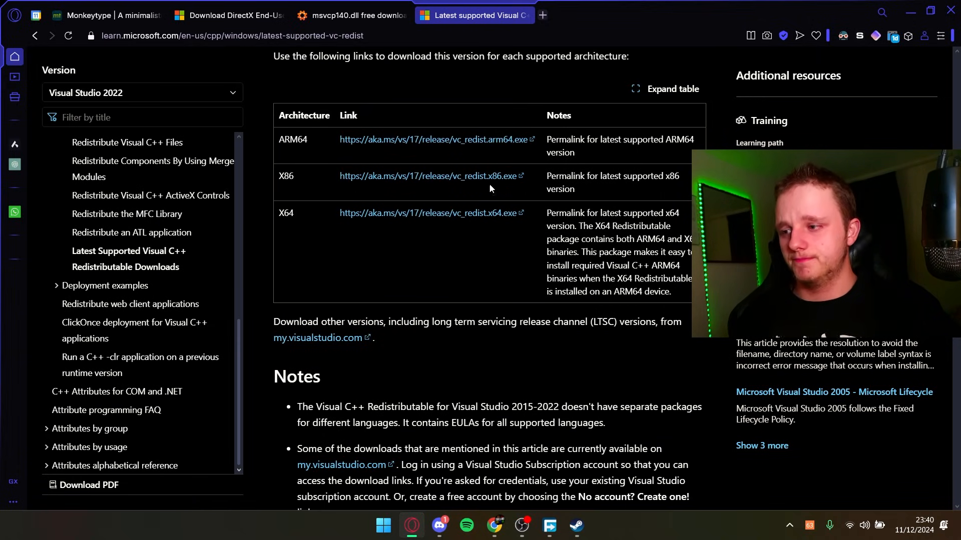
pyautogui.moveTo(894, 110)
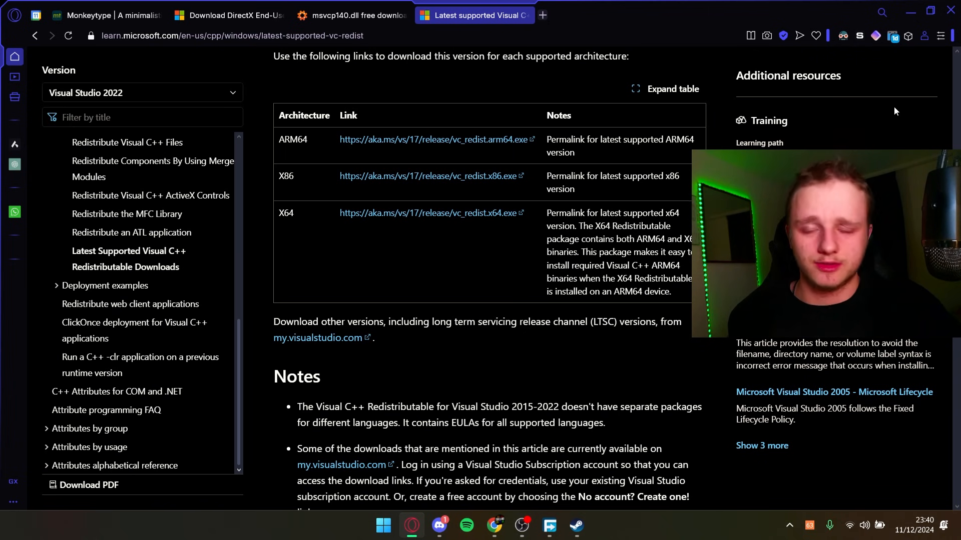